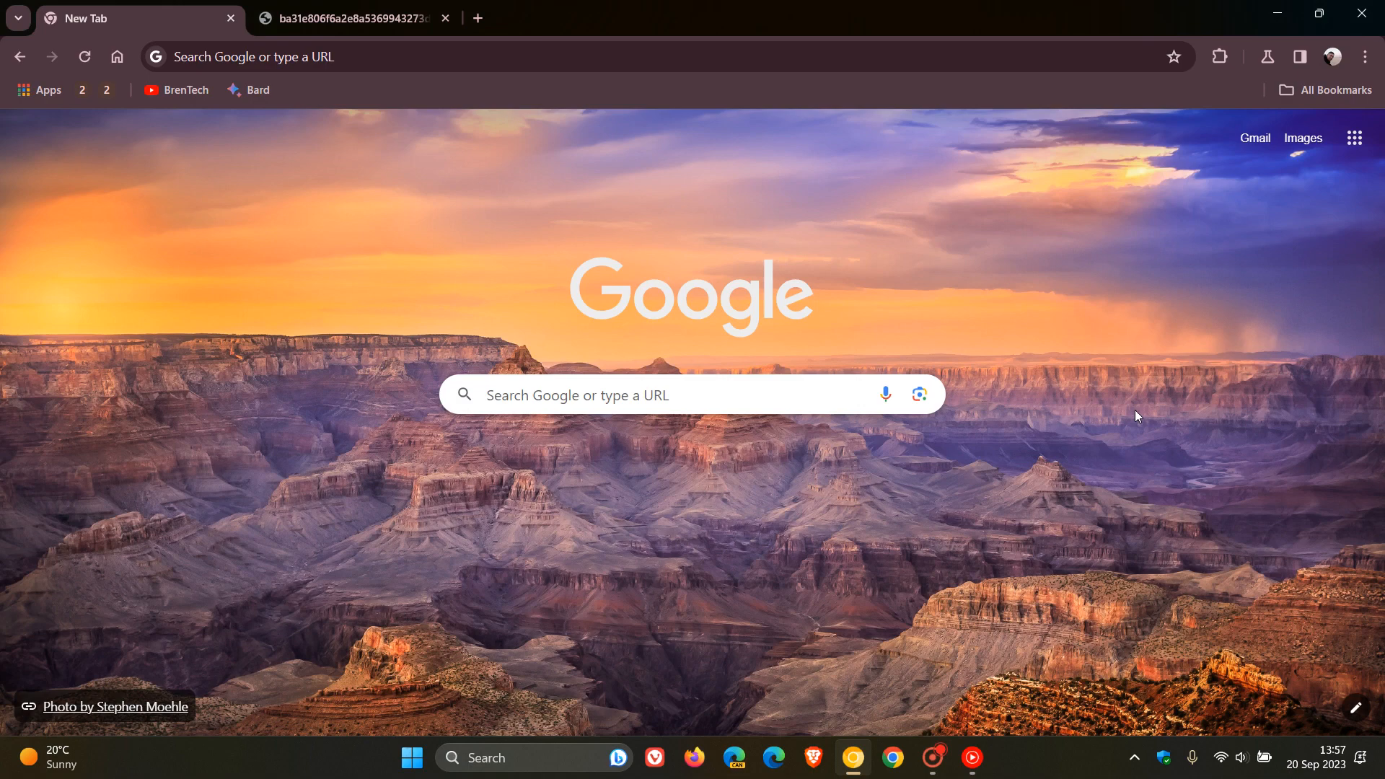
pyautogui.moveTo(506, 189)
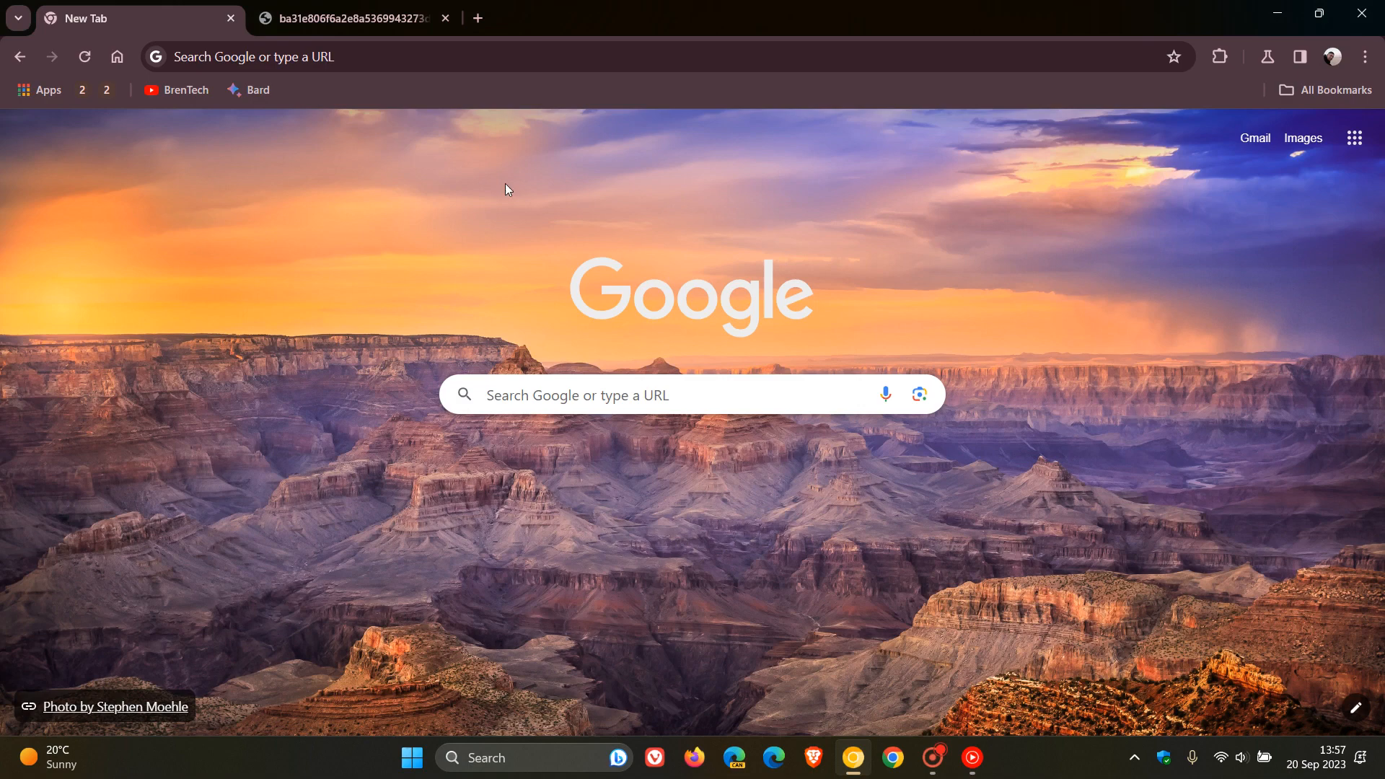
pyautogui.moveTo(1041, 489)
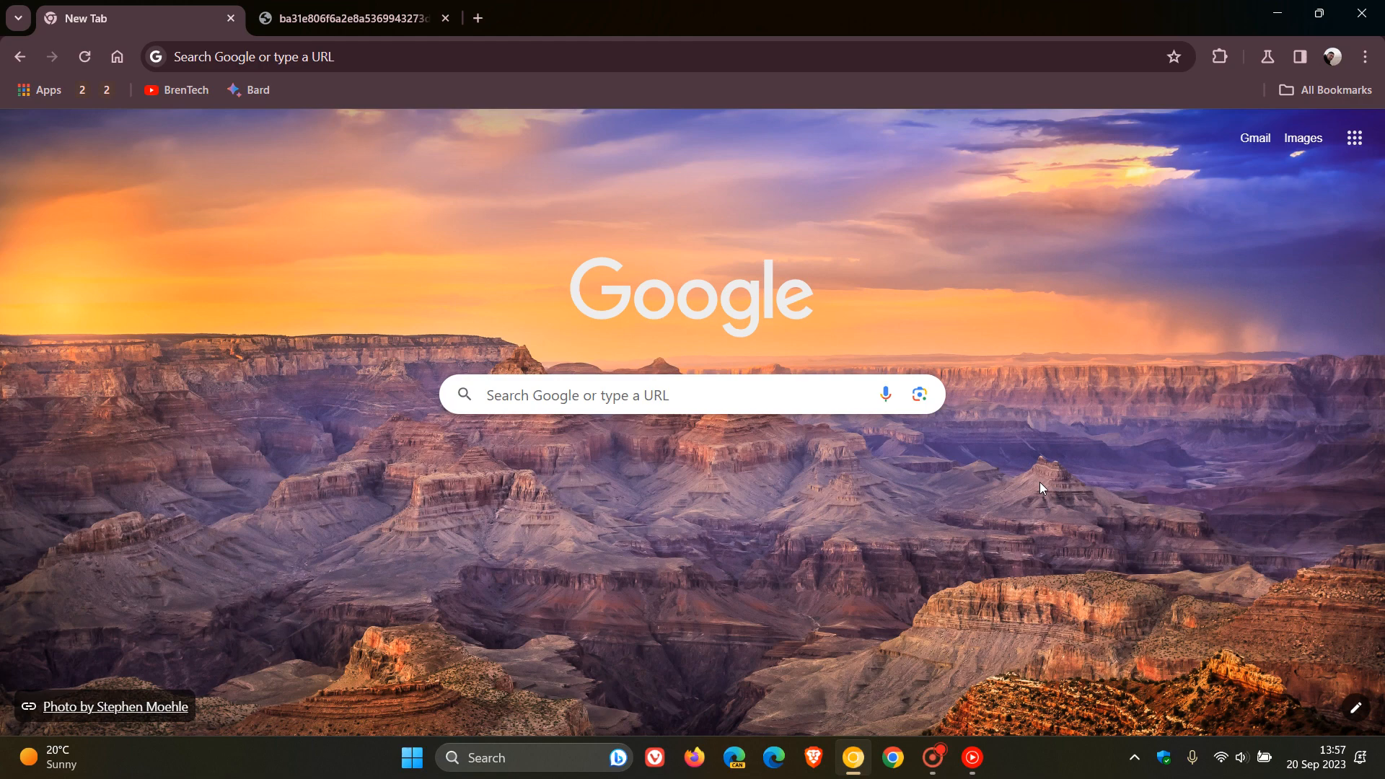
pyautogui.moveTo(1040, 278)
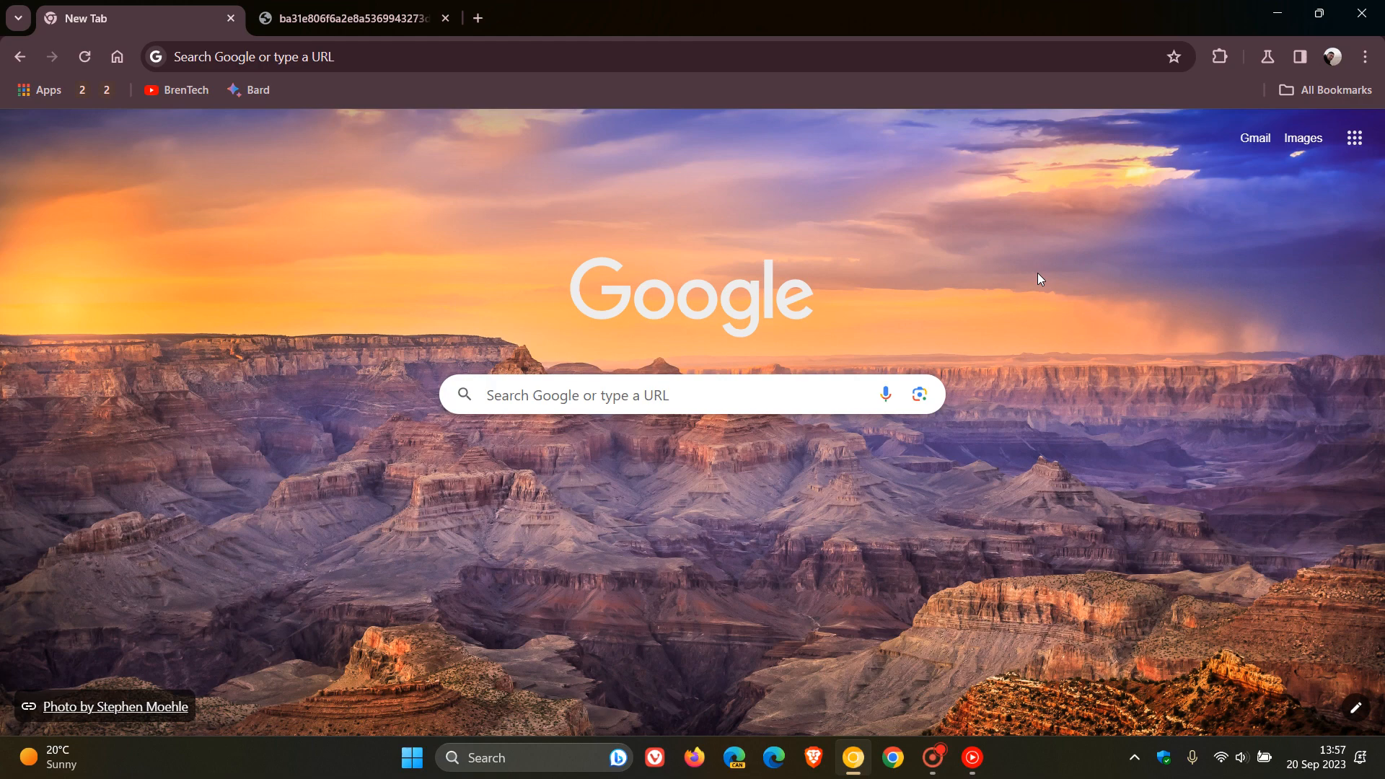
pyautogui.moveTo(1231, 24)
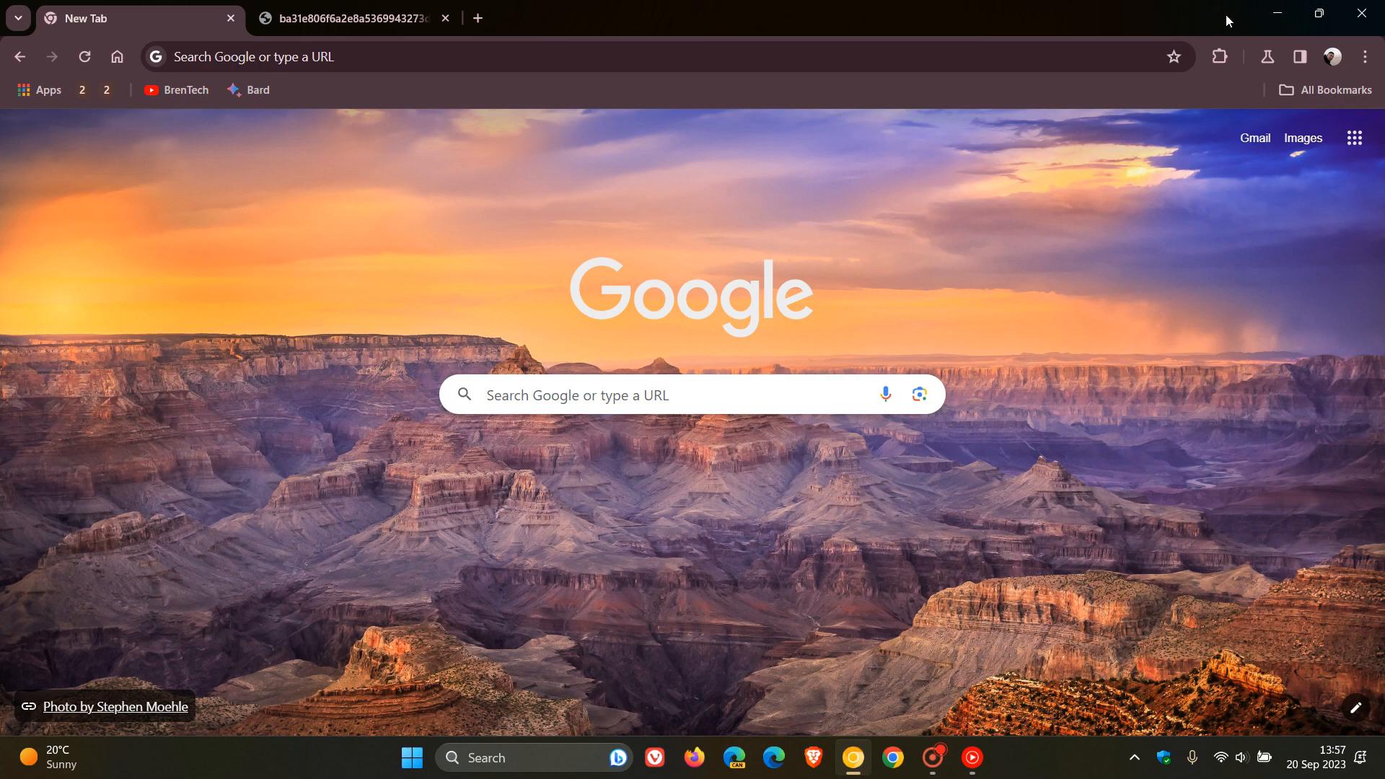
pyautogui.moveTo(19, 56)
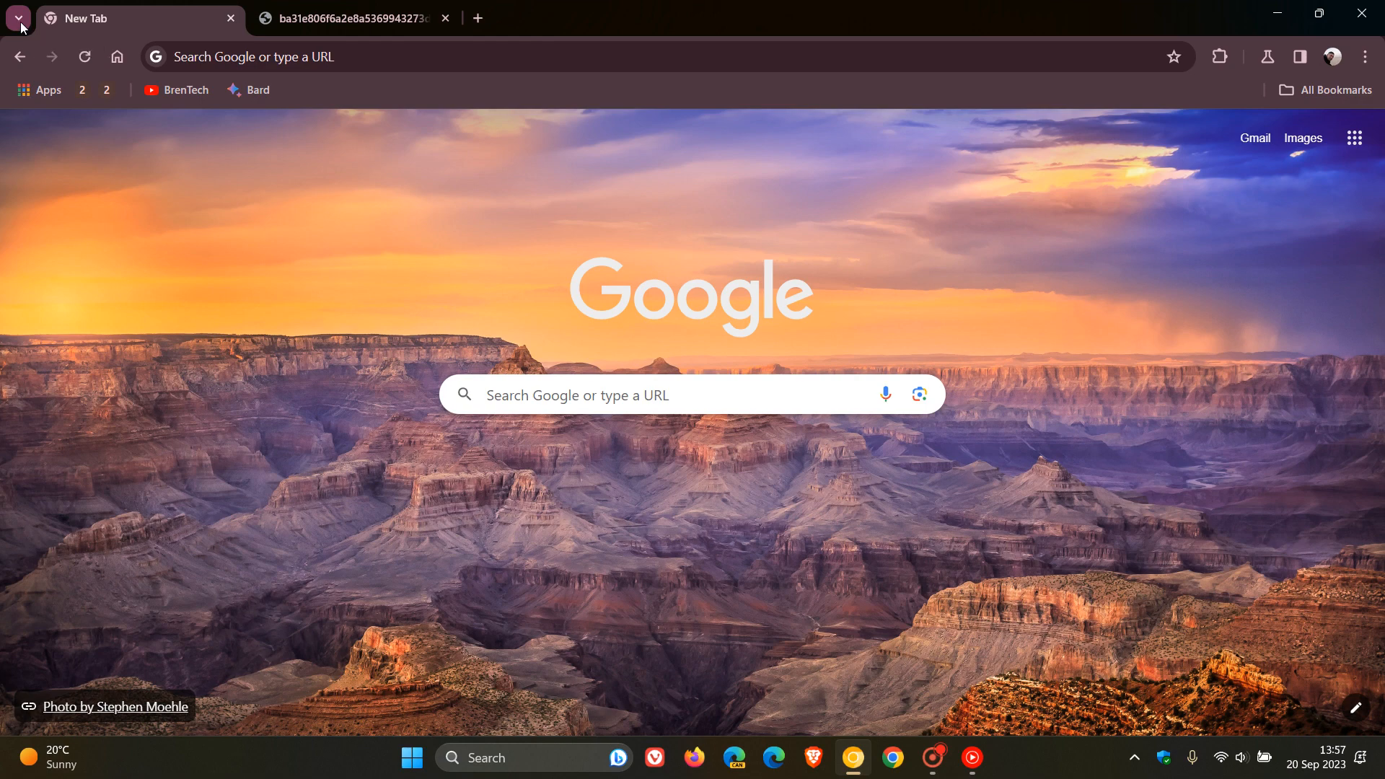
# Show the tab search list of open tabs and recently closed pages, closing and reopening it.
pyautogui.click(18, 18)
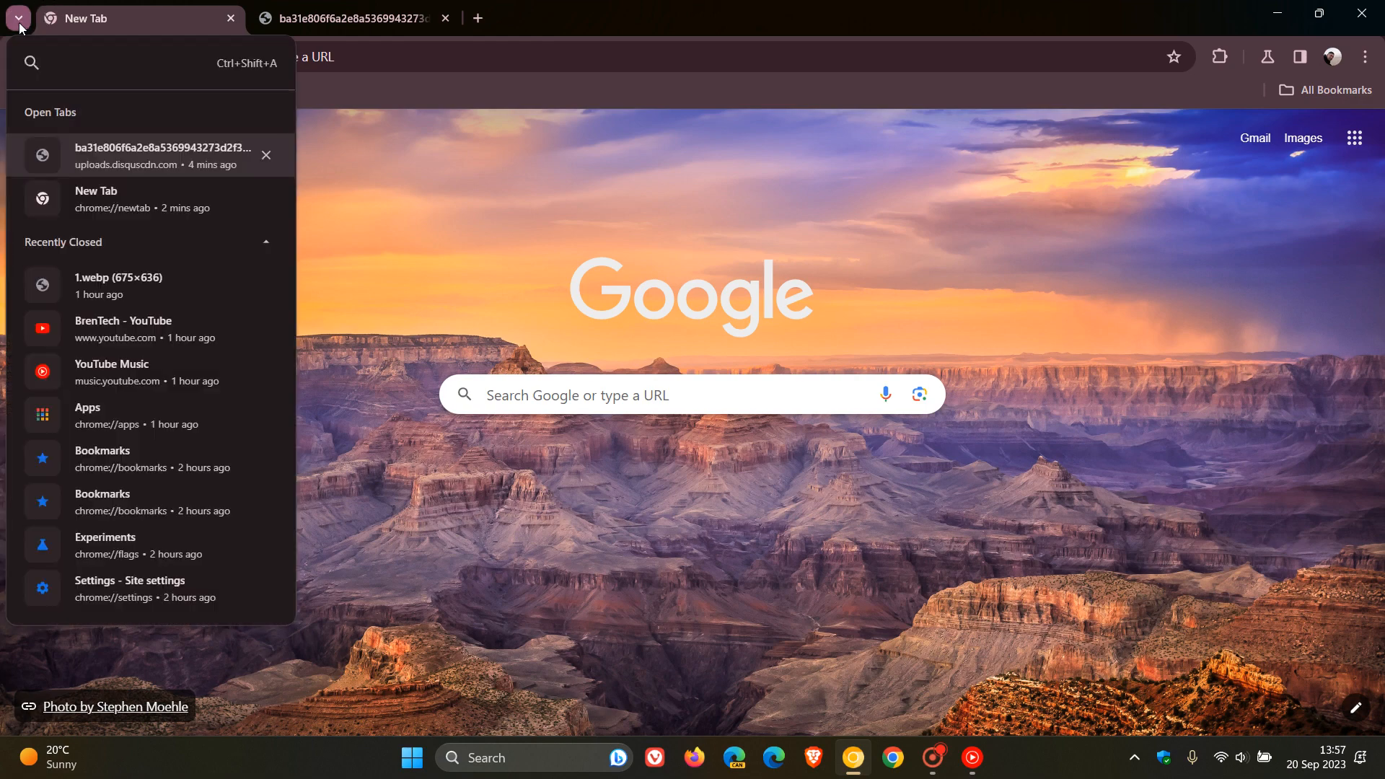
pyautogui.moveTo(145, 17)
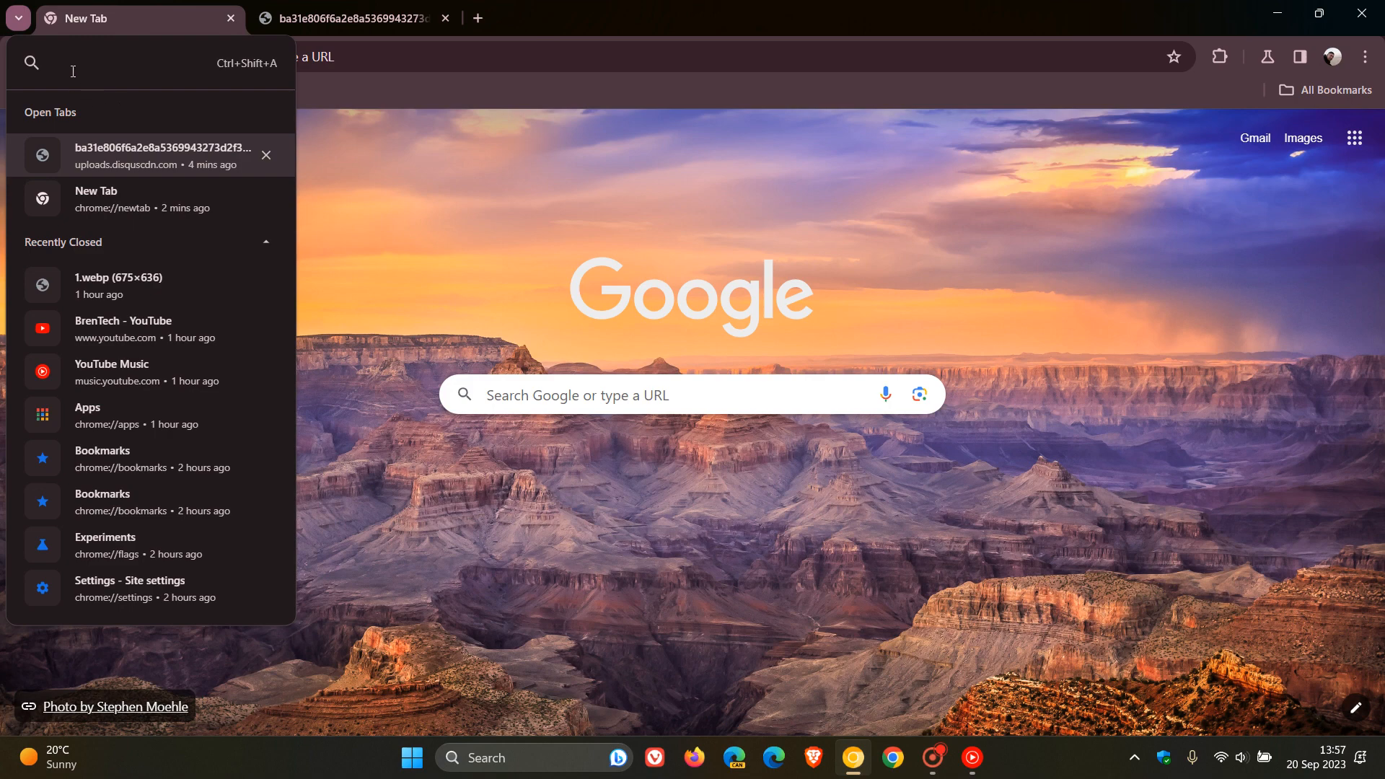
pyautogui.moveTo(87, 191)
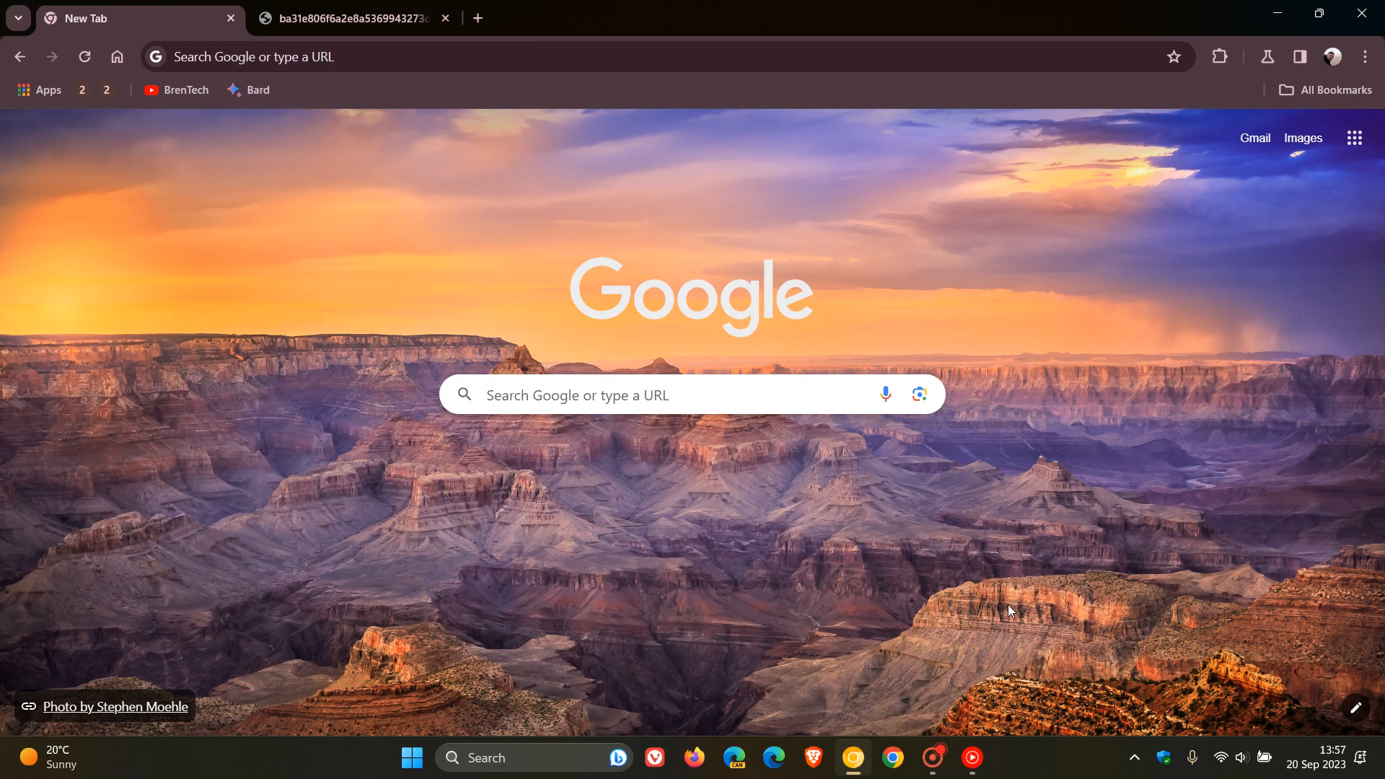
pyautogui.click(17, 17)
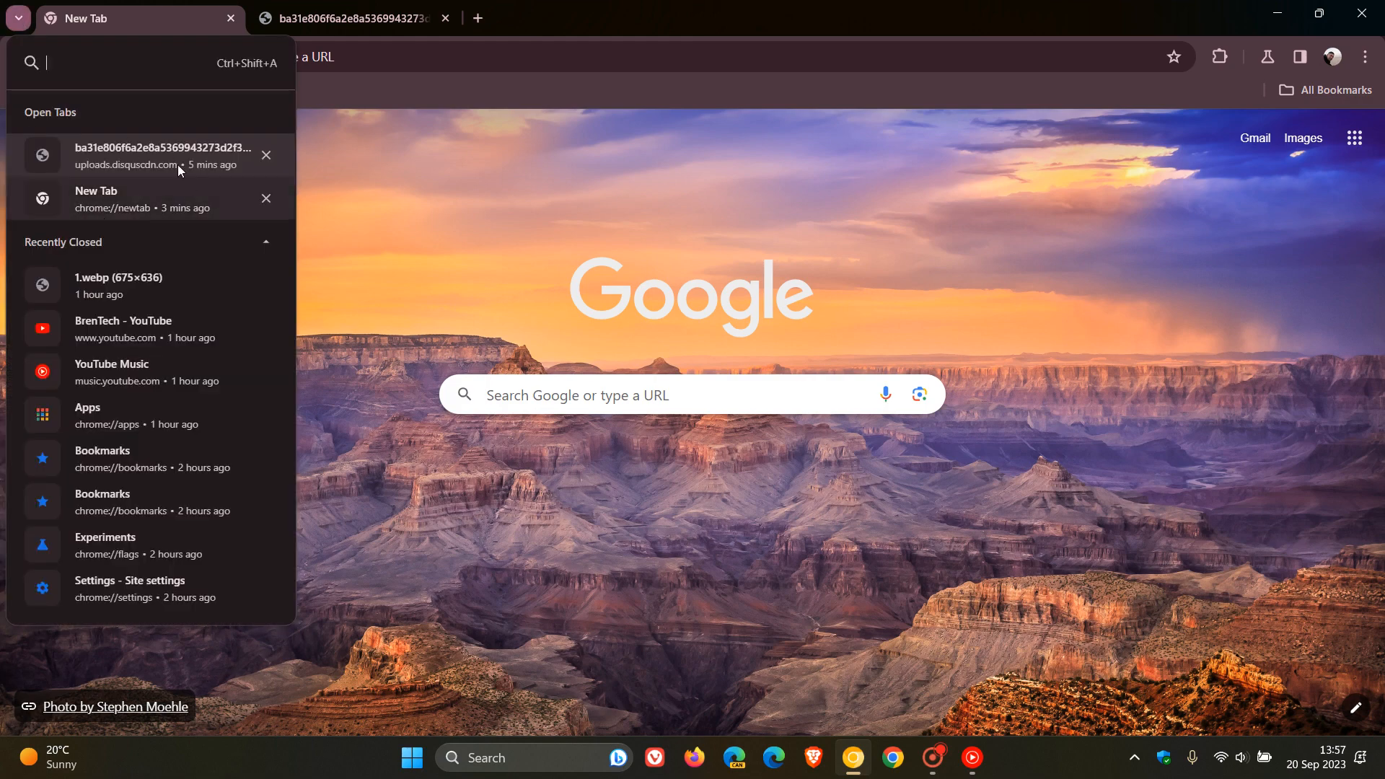
pyautogui.moveTo(943, 254)
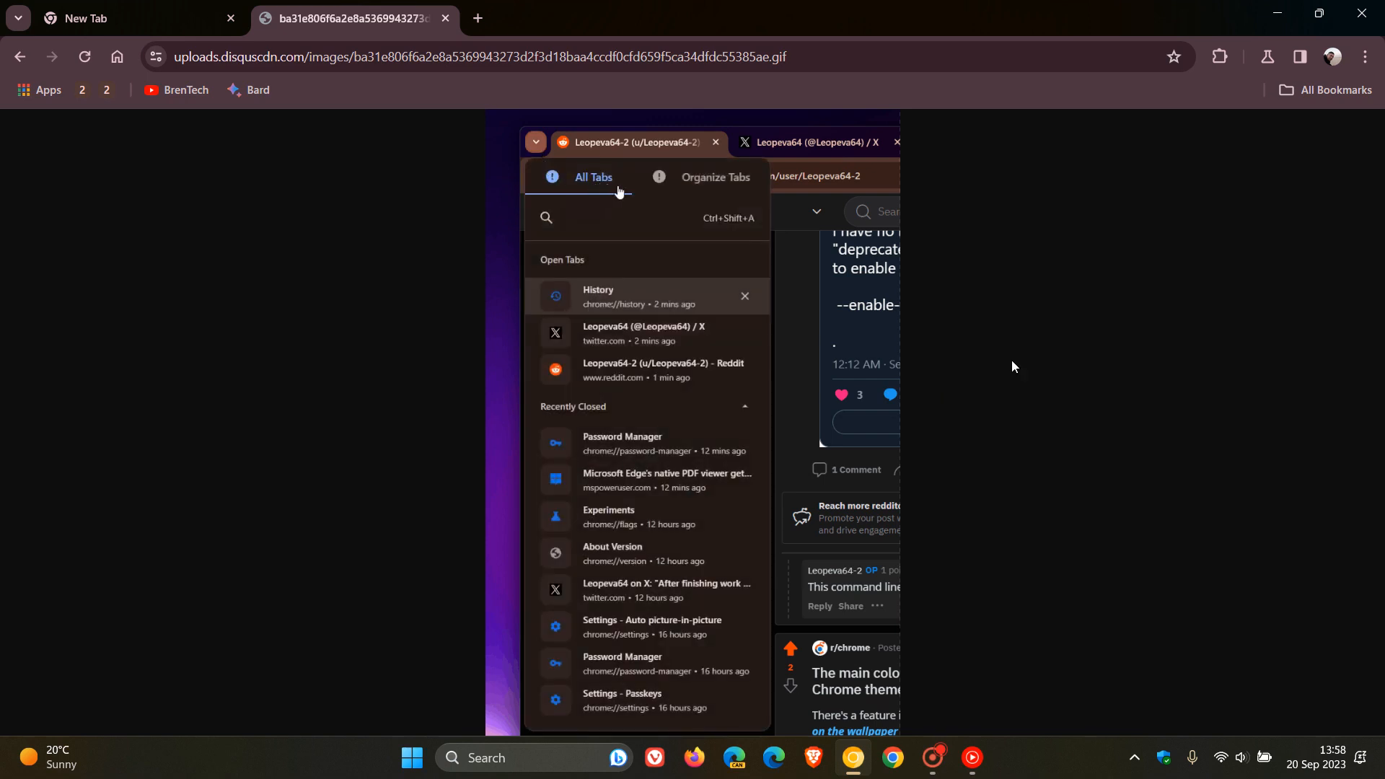
pyautogui.moveTo(686, 195)
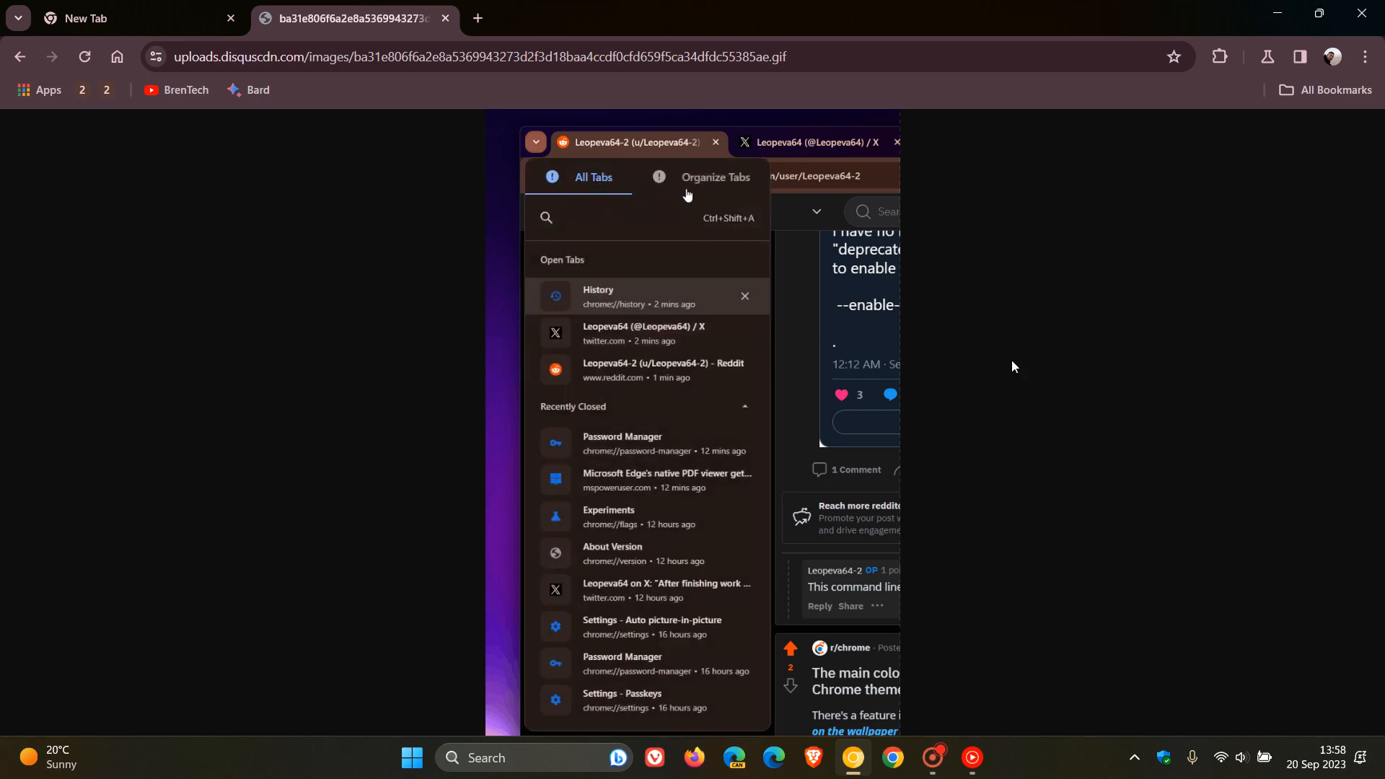
# Watch the GIF cycle through the Organize Tabs placeholder with Create group and Dismiss.
pyautogui.click(715, 176)
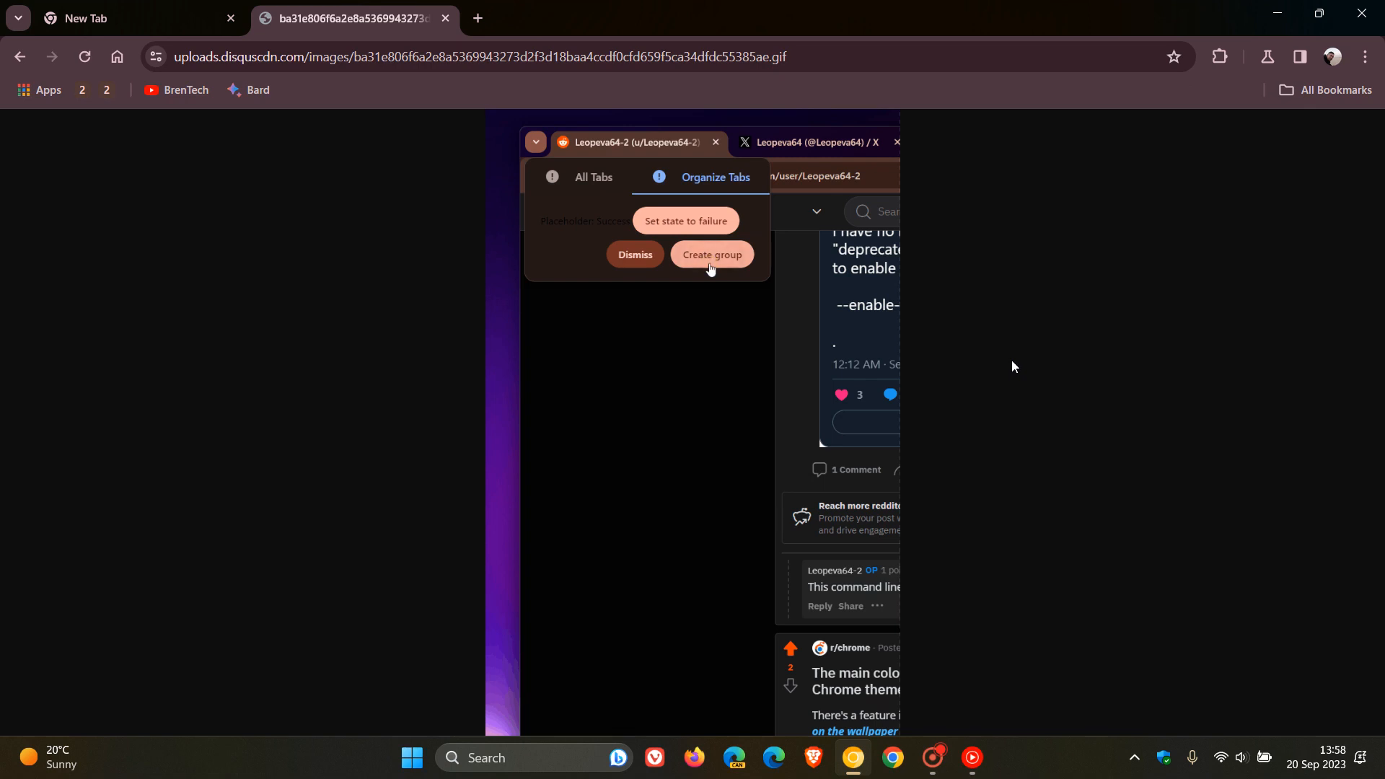
pyautogui.moveTo(631, 266)
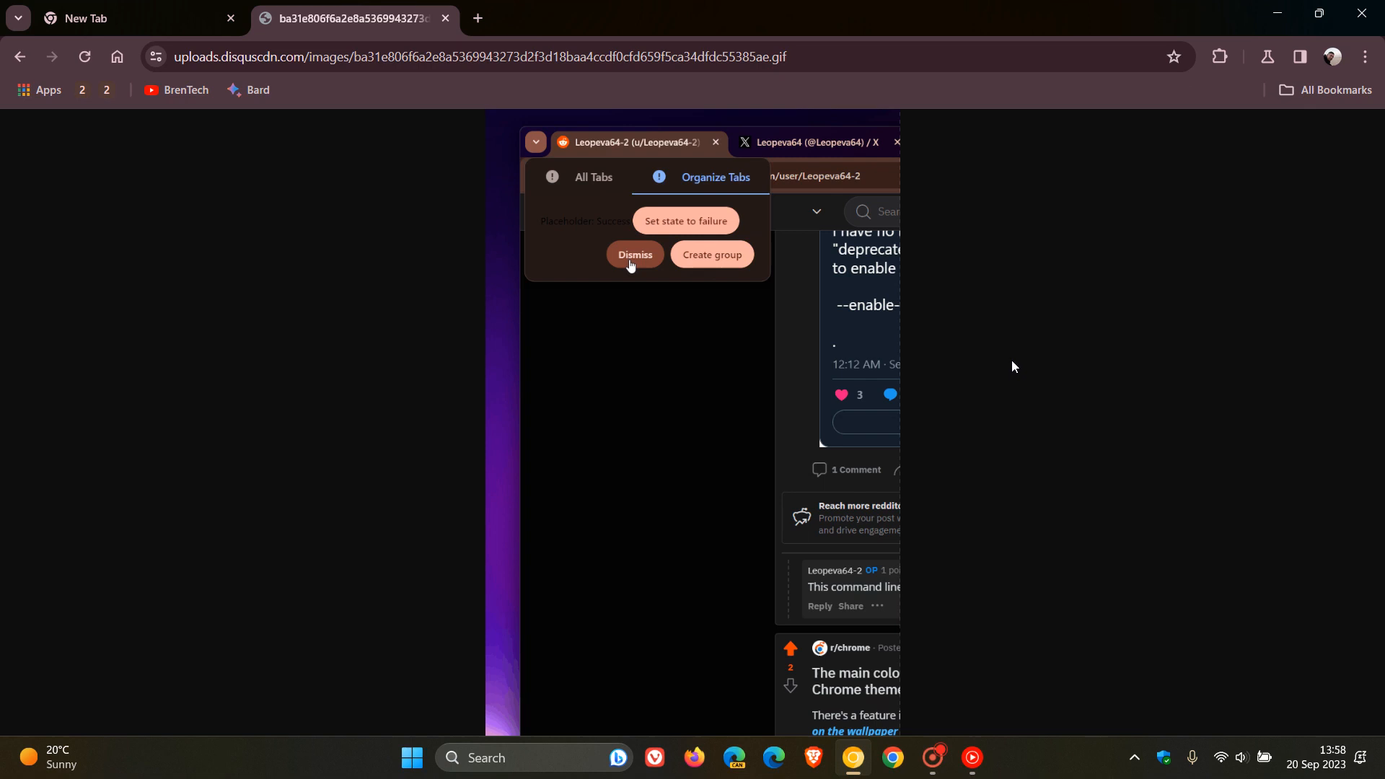
pyautogui.click(634, 254)
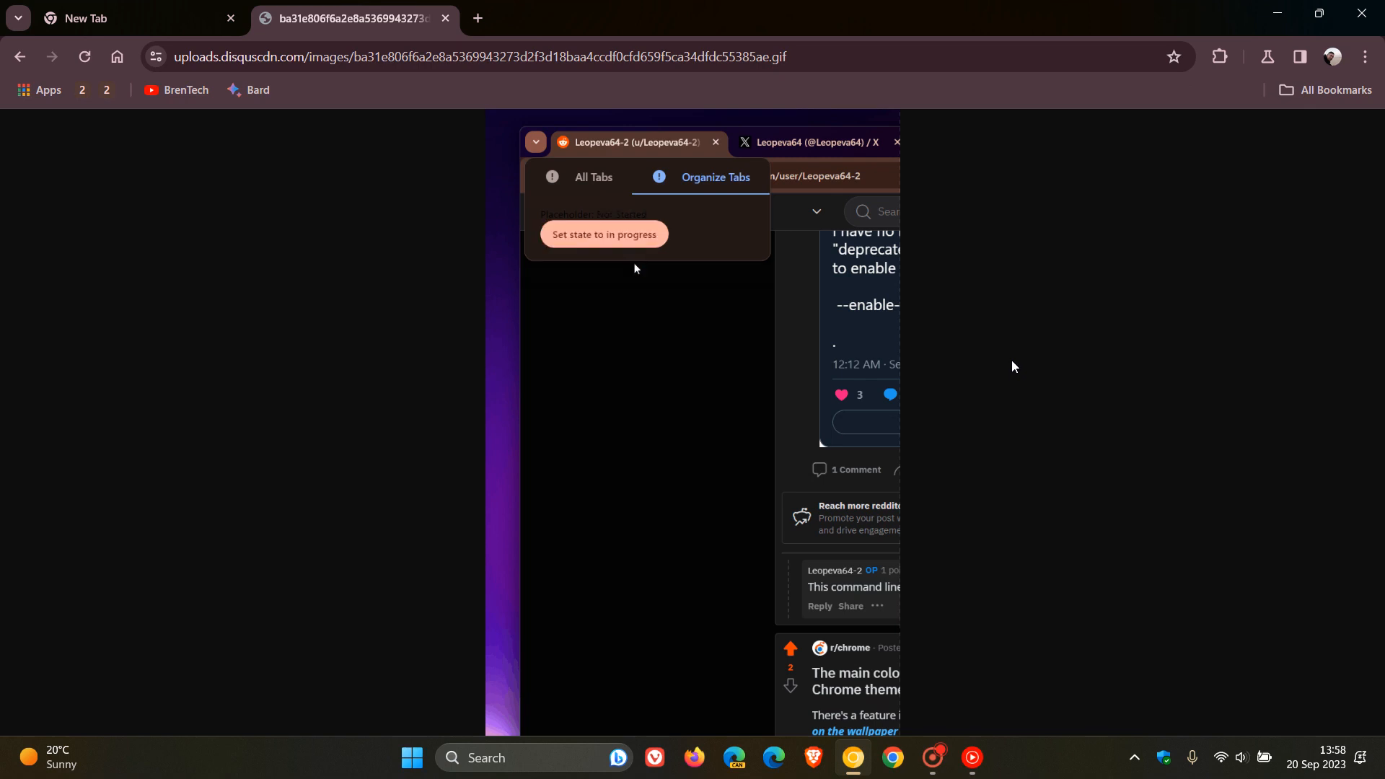
pyautogui.click(593, 176)
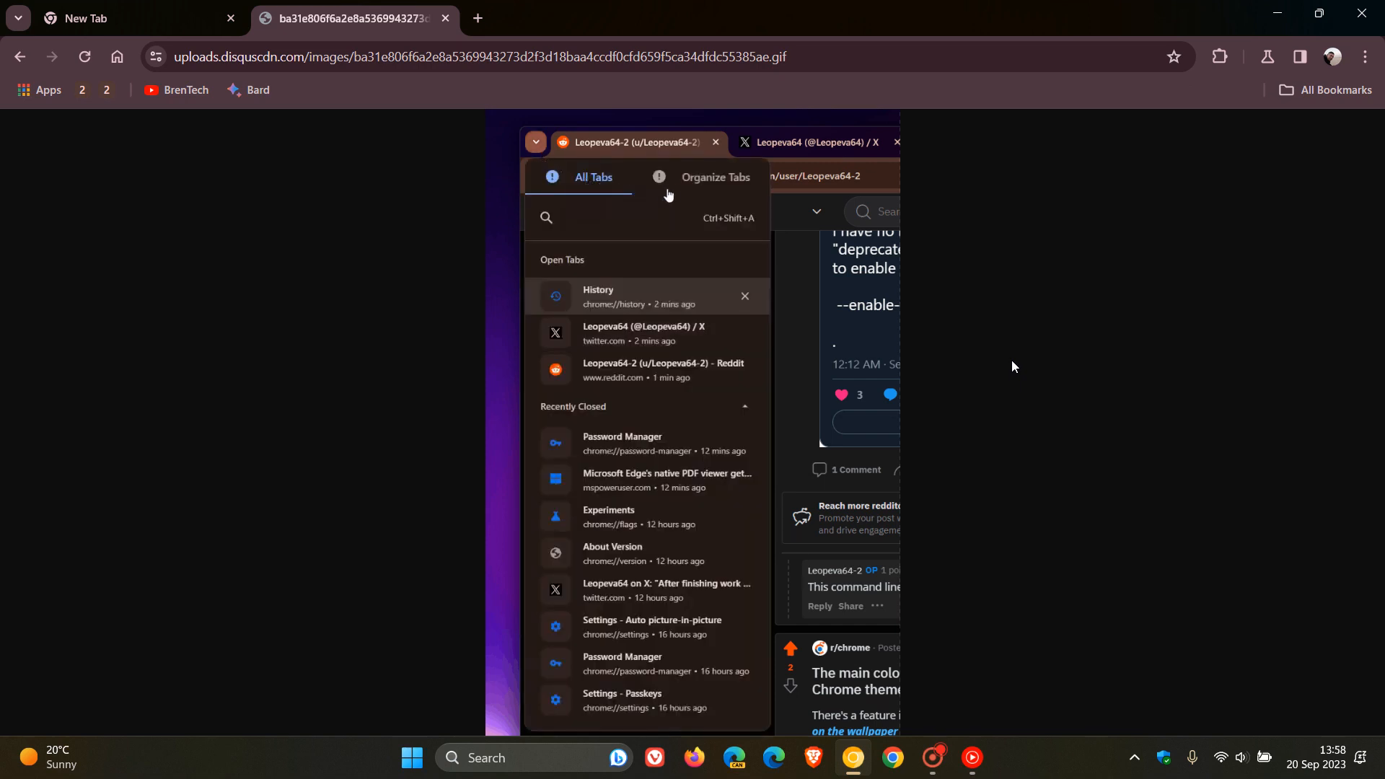
pyautogui.moveTo(687, 194)
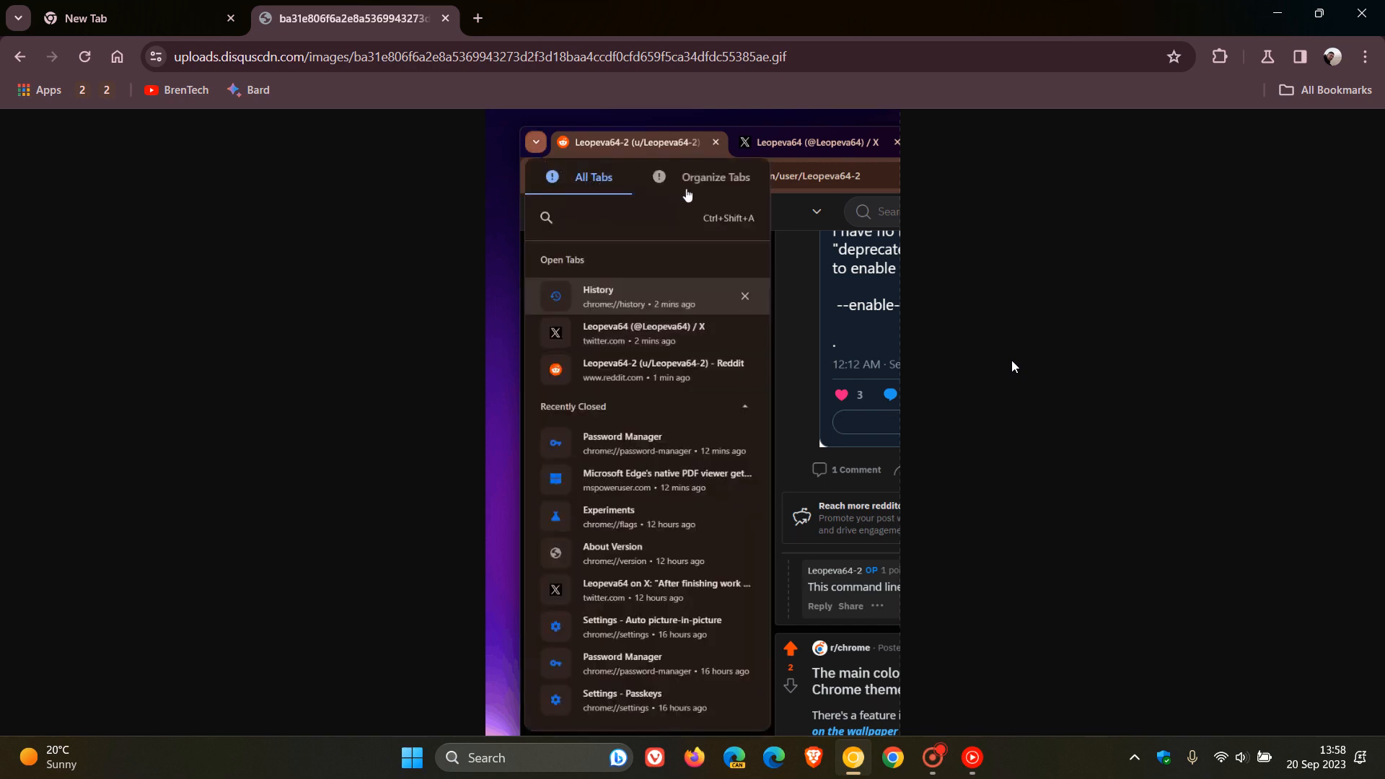
pyautogui.click(716, 178)
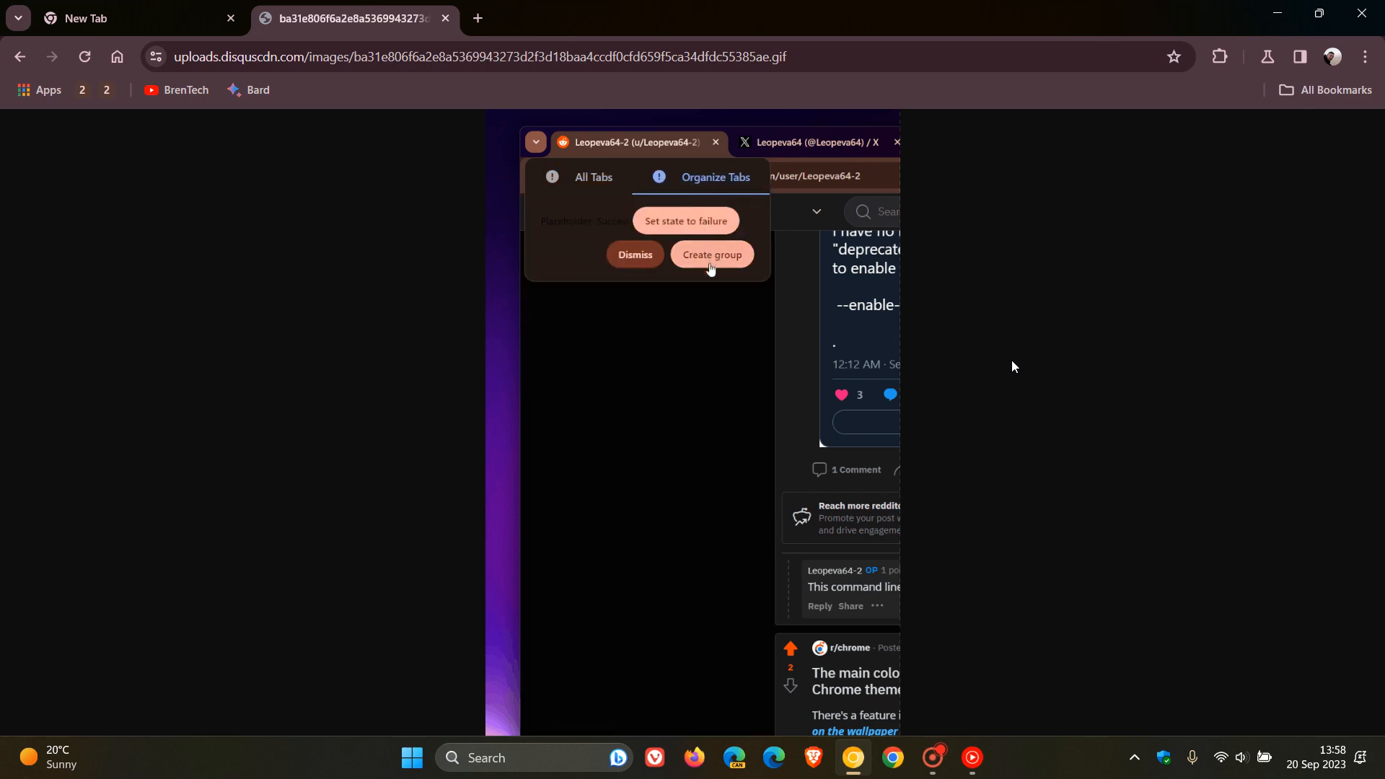
pyautogui.moveTo(634, 260)
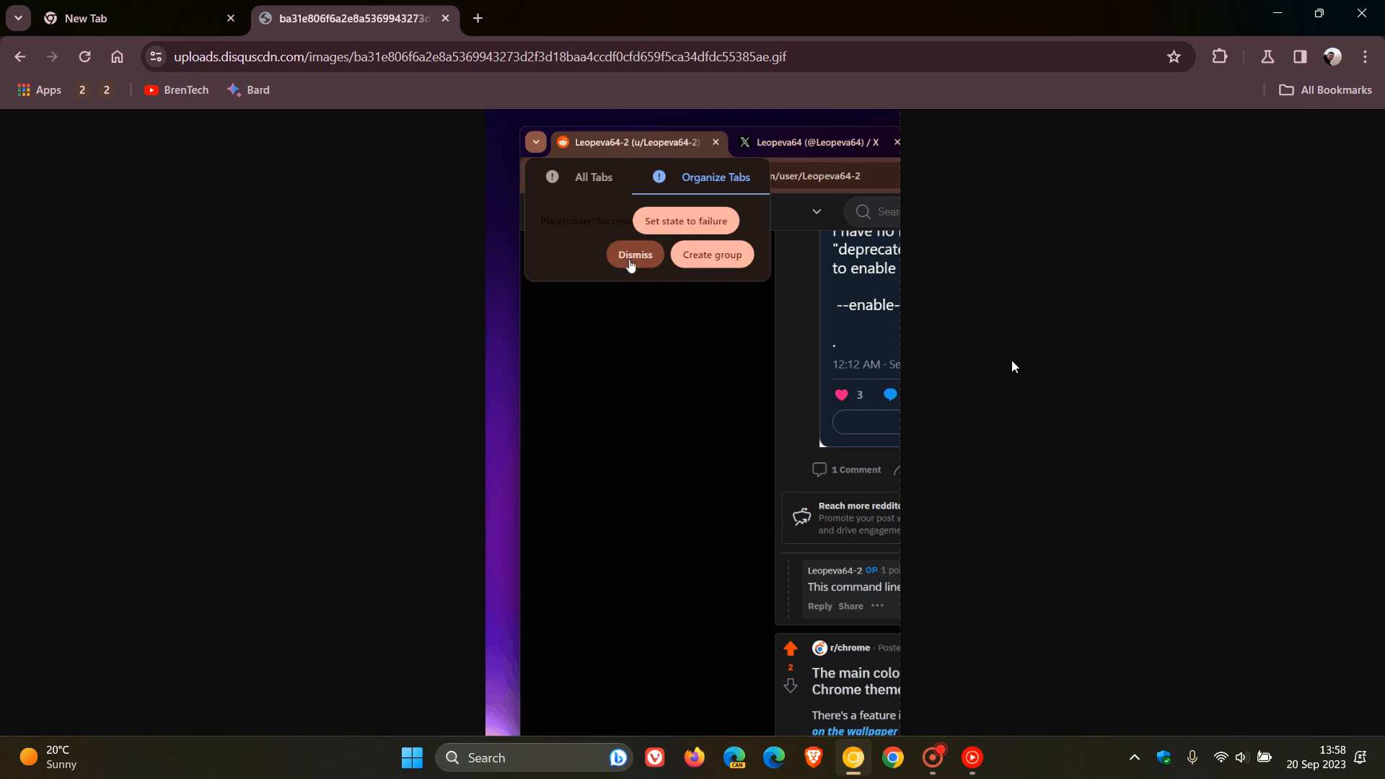
# Follow the GIF looping back through the demo states to the All Tabs list.
pyautogui.click(634, 254)
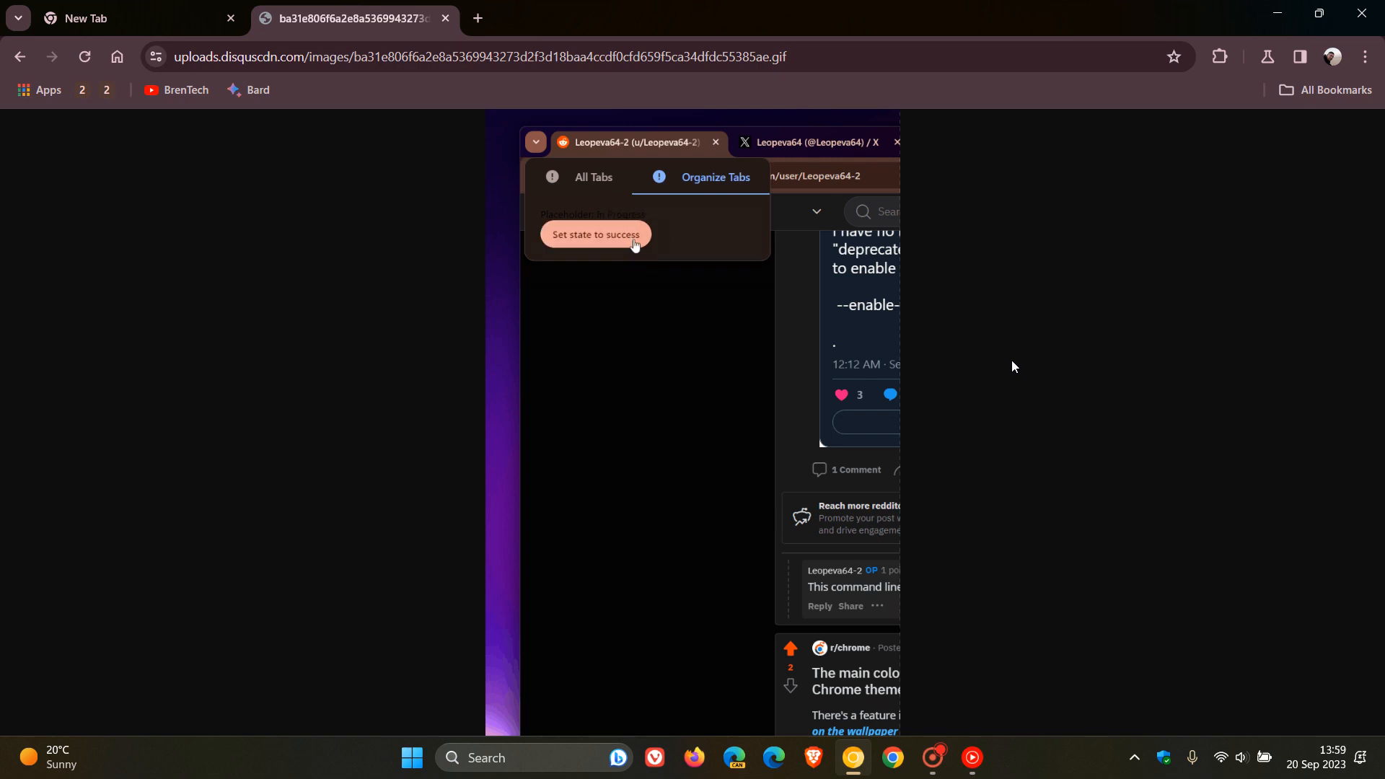
pyautogui.click(594, 234)
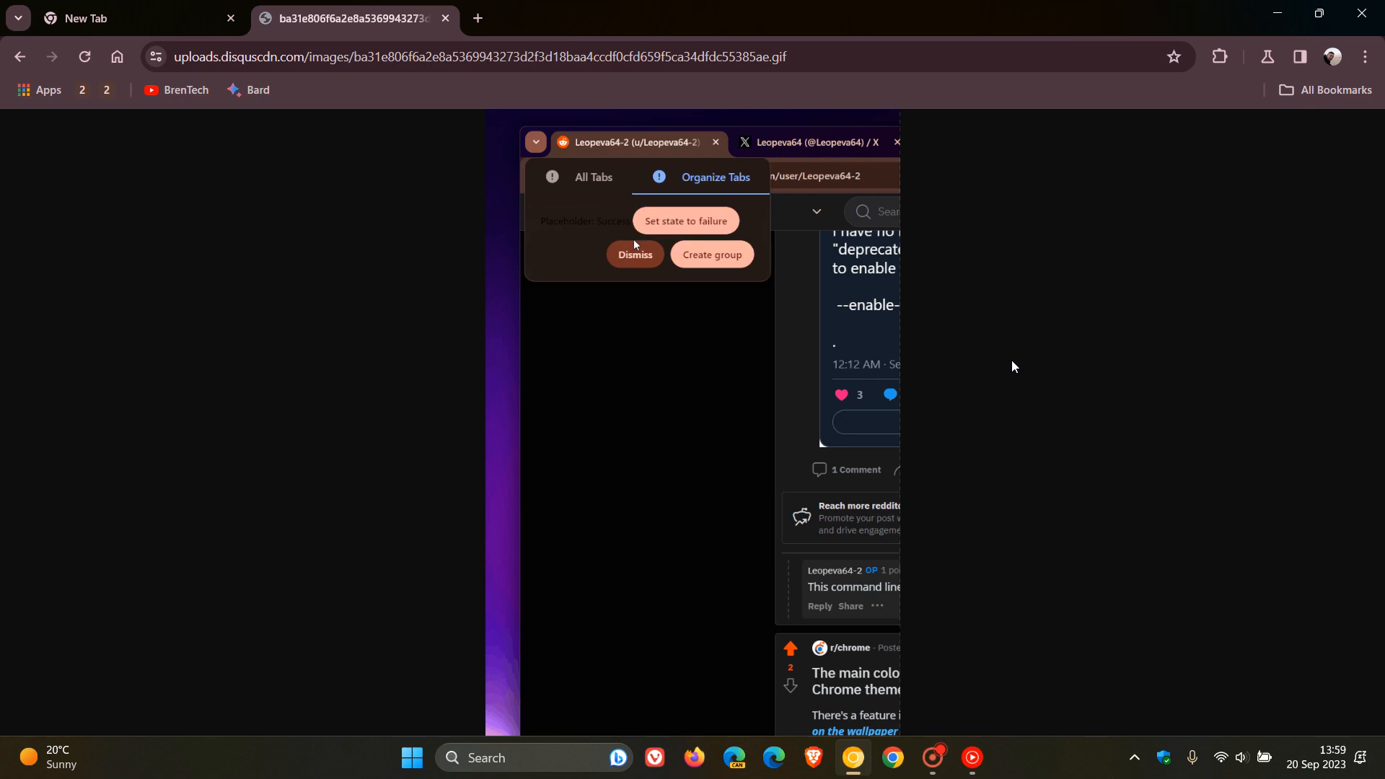
pyautogui.moveTo(634, 267)
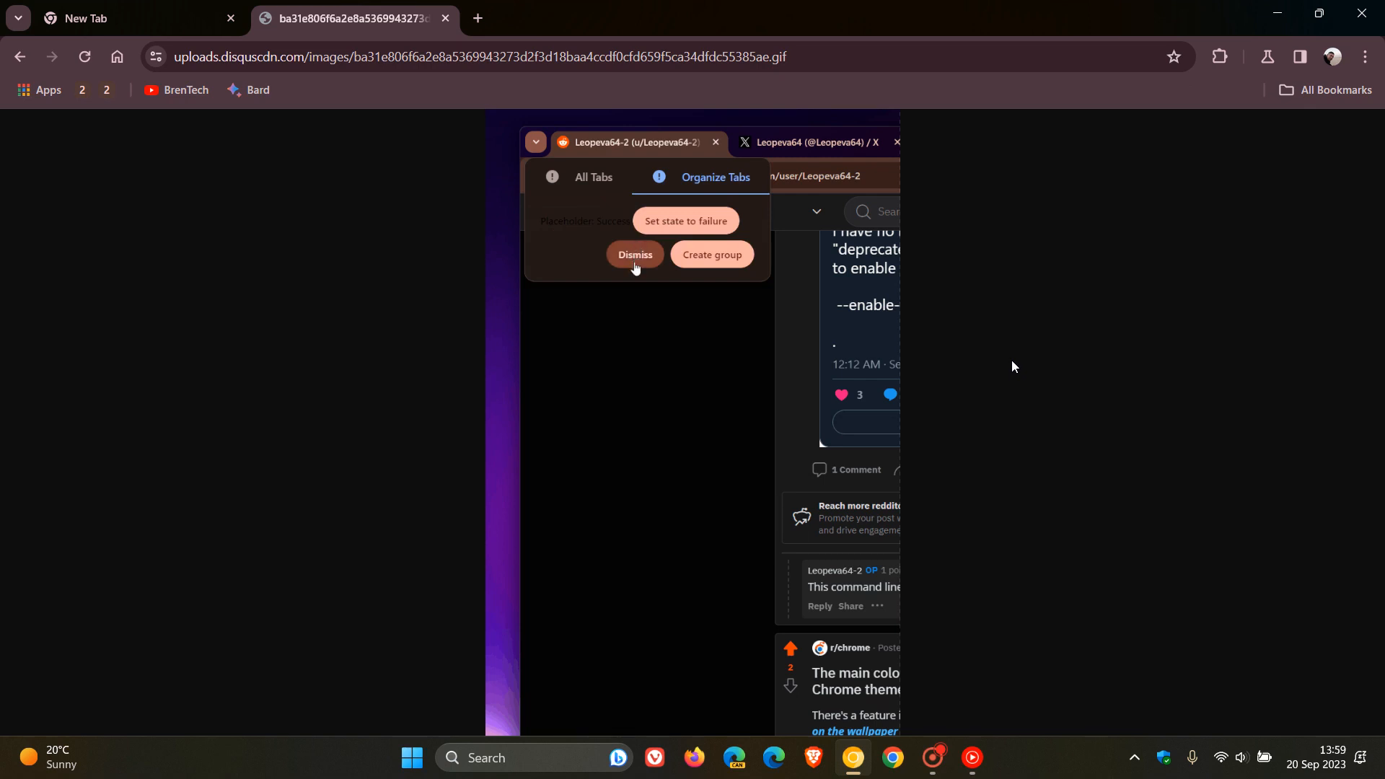
pyautogui.click(634, 254)
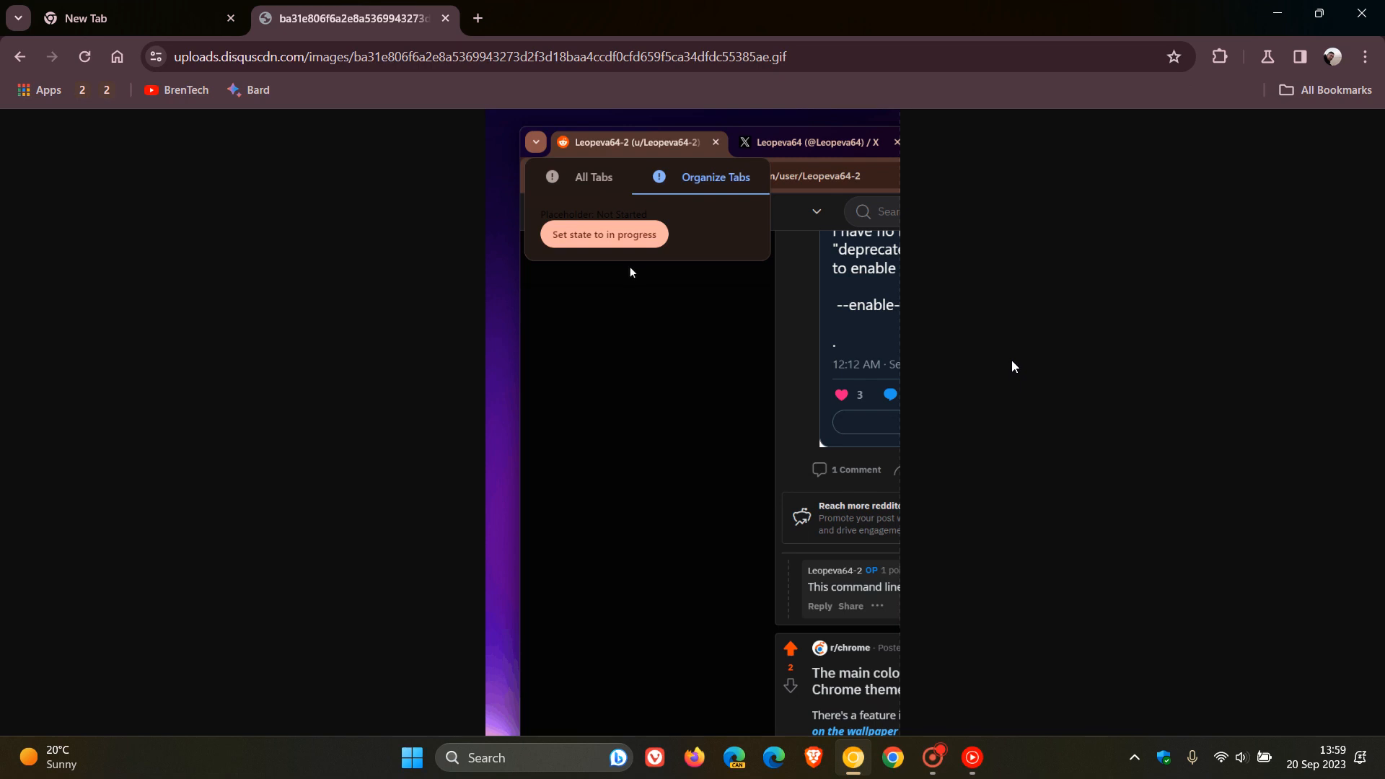
pyautogui.click(593, 176)
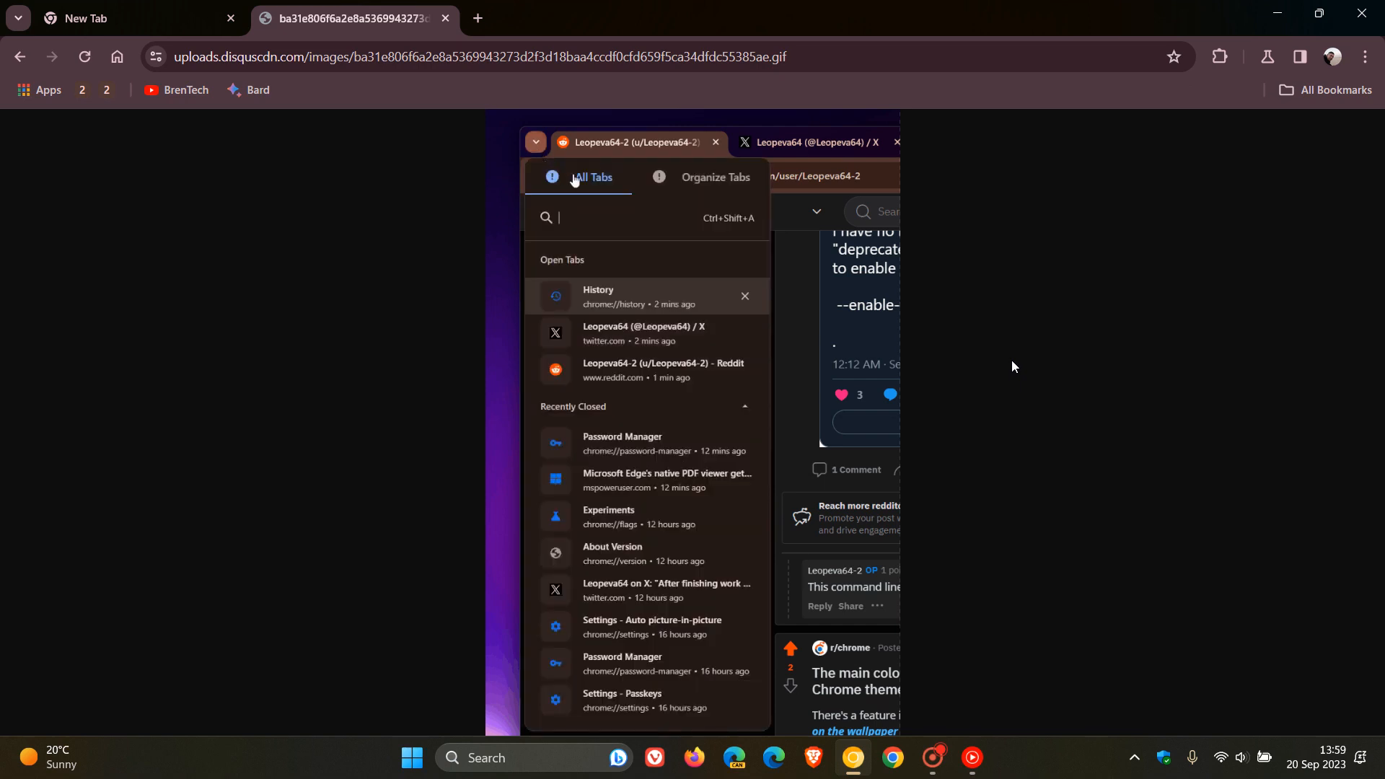
pyautogui.moveTo(686, 192)
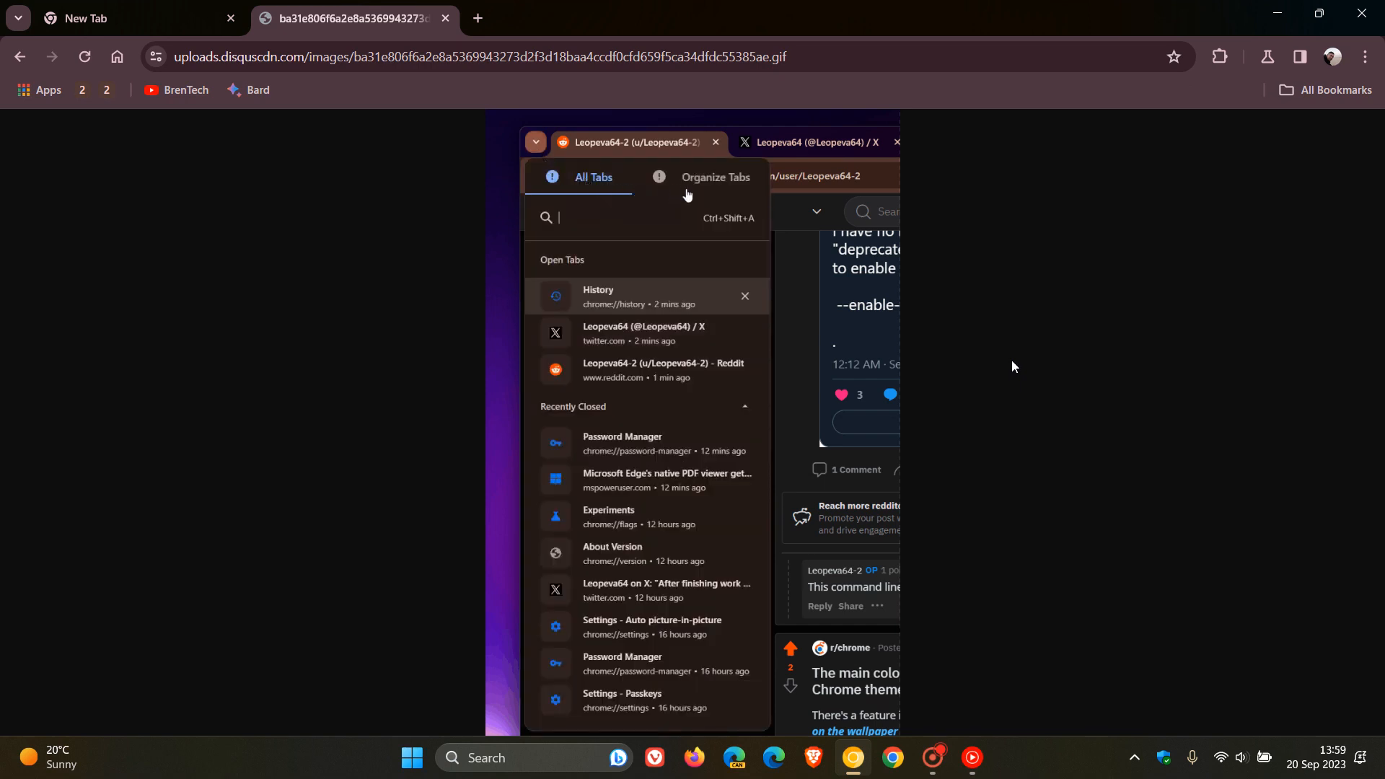
# Watch the GIF run through its Organize Tabs demo states once more.
pyautogui.click(714, 177)
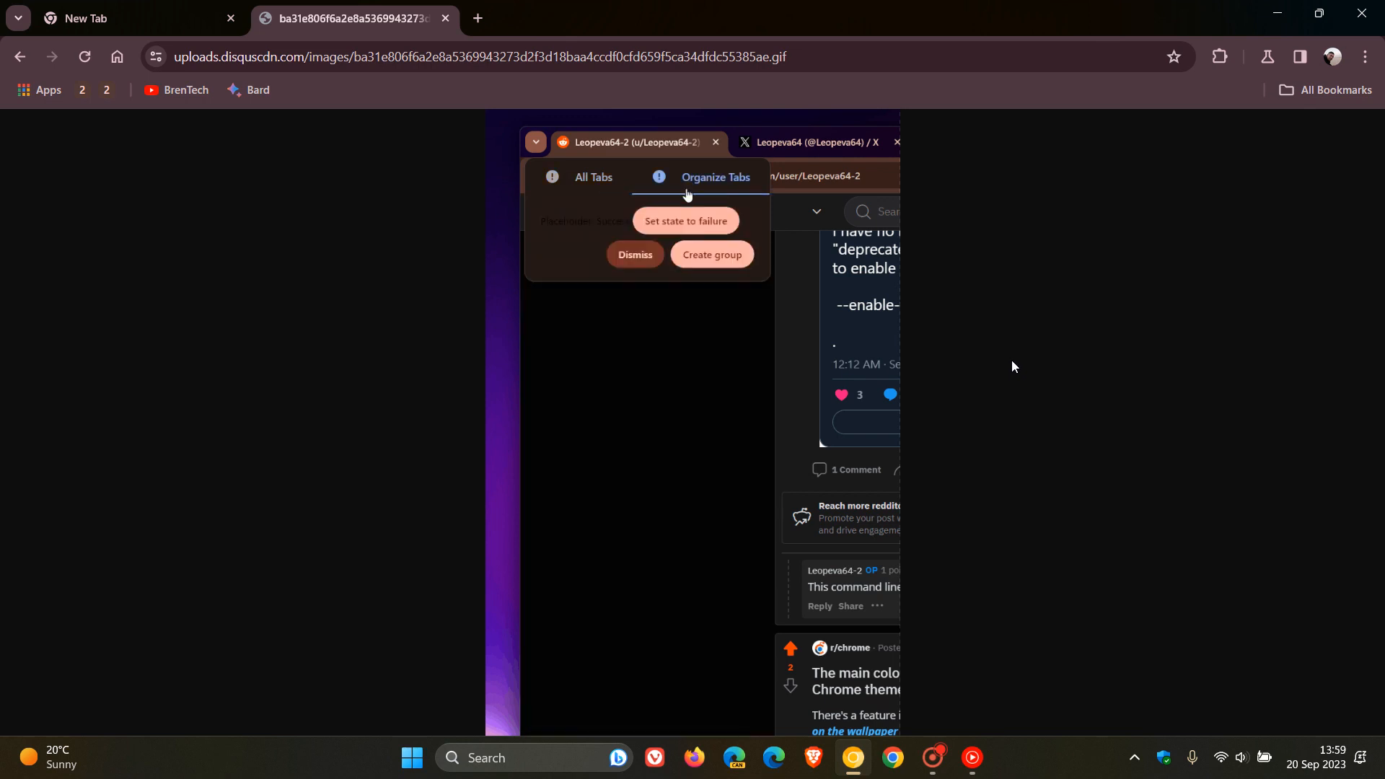
pyautogui.moveTo(710, 254)
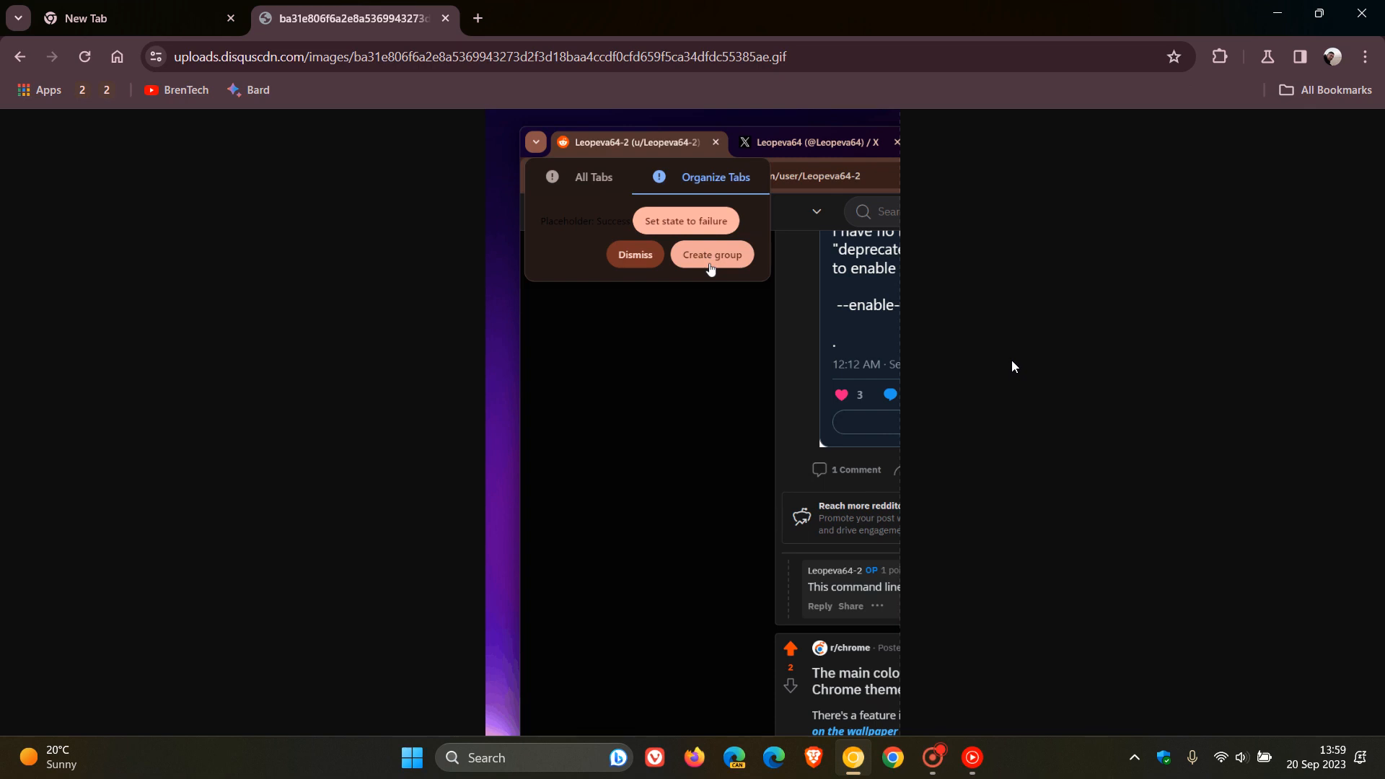
pyautogui.moveTo(630, 261)
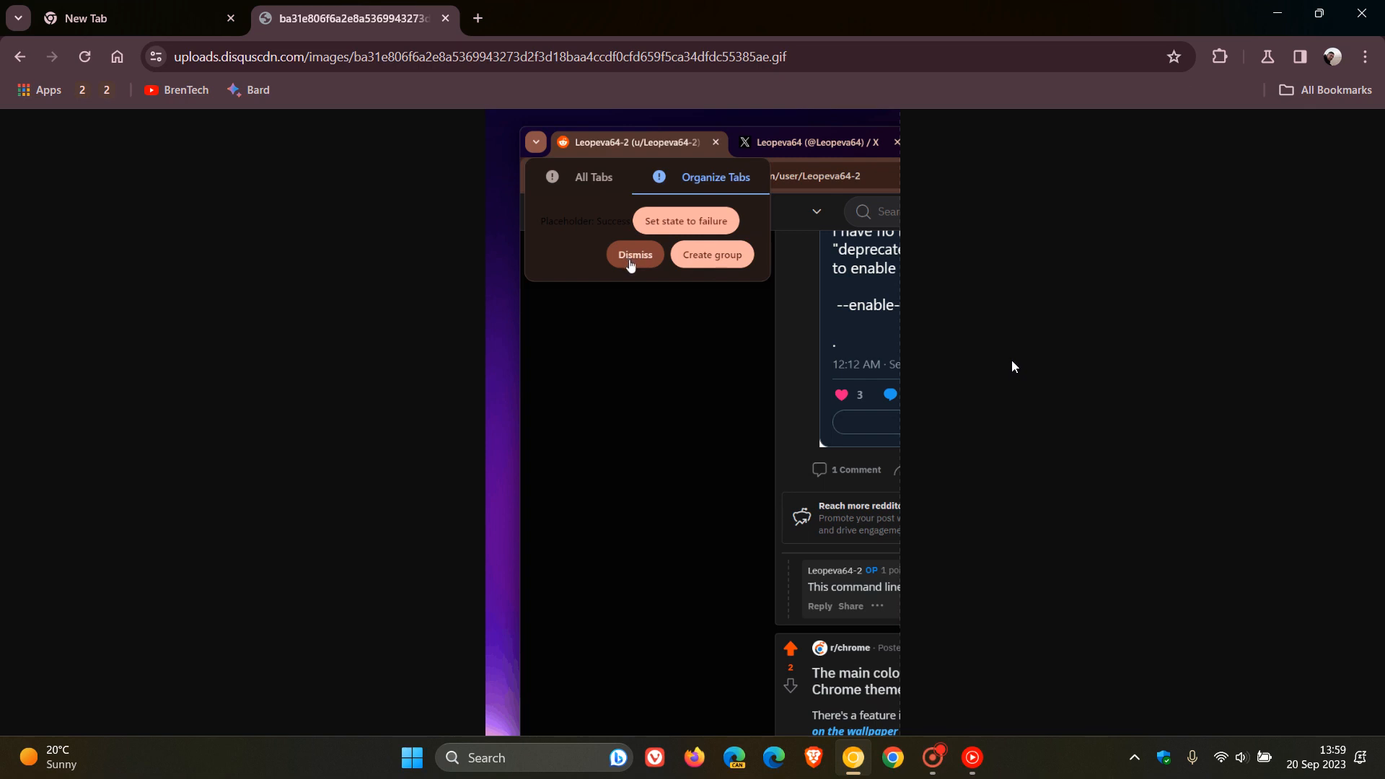
pyautogui.click(635, 254)
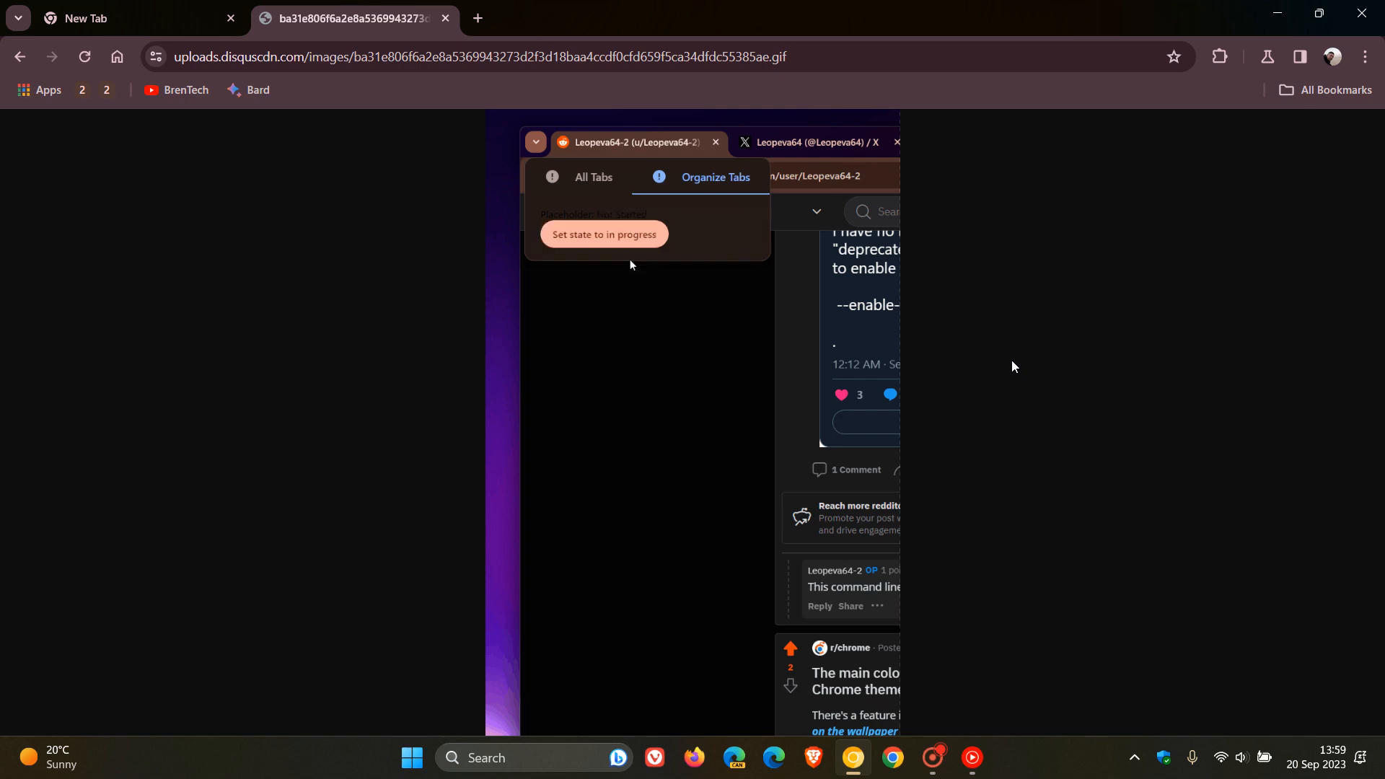
pyautogui.click(604, 234)
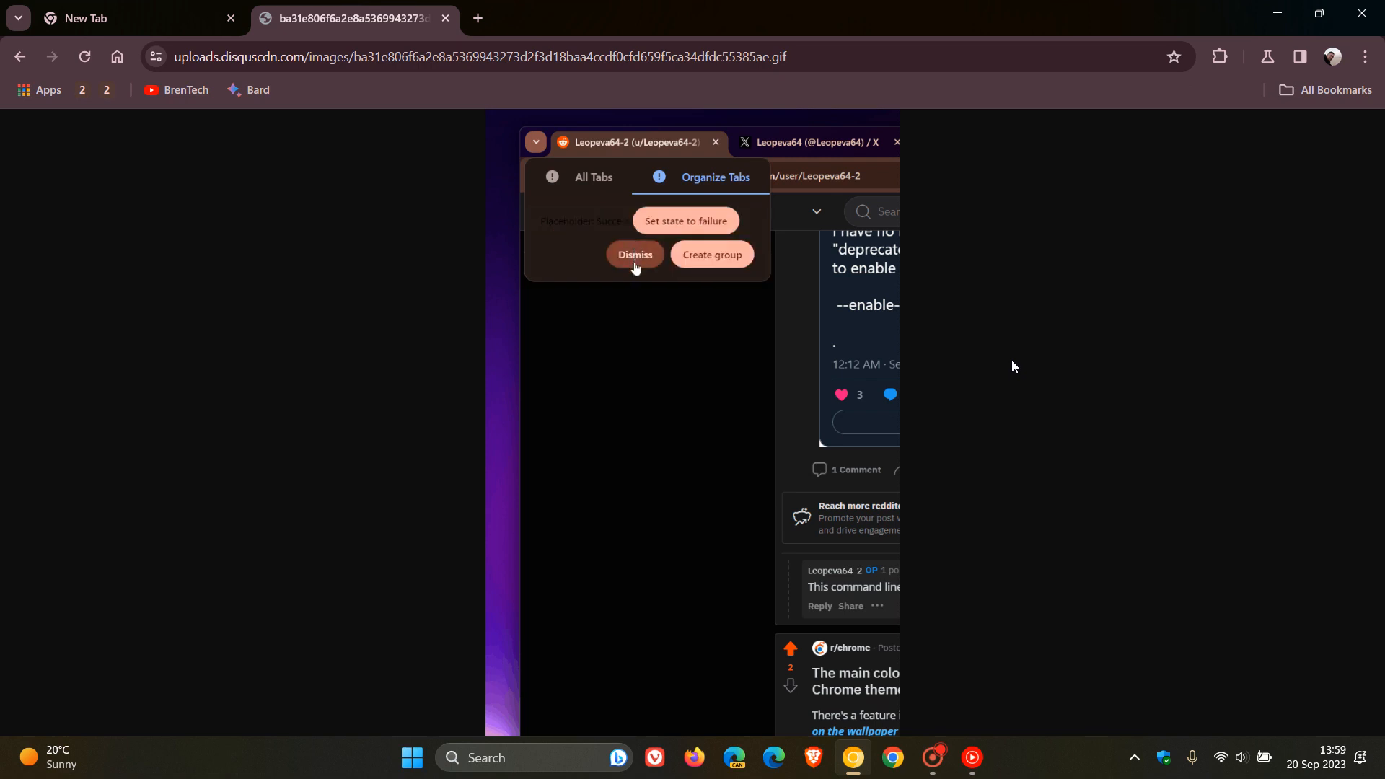
pyautogui.click(633, 254)
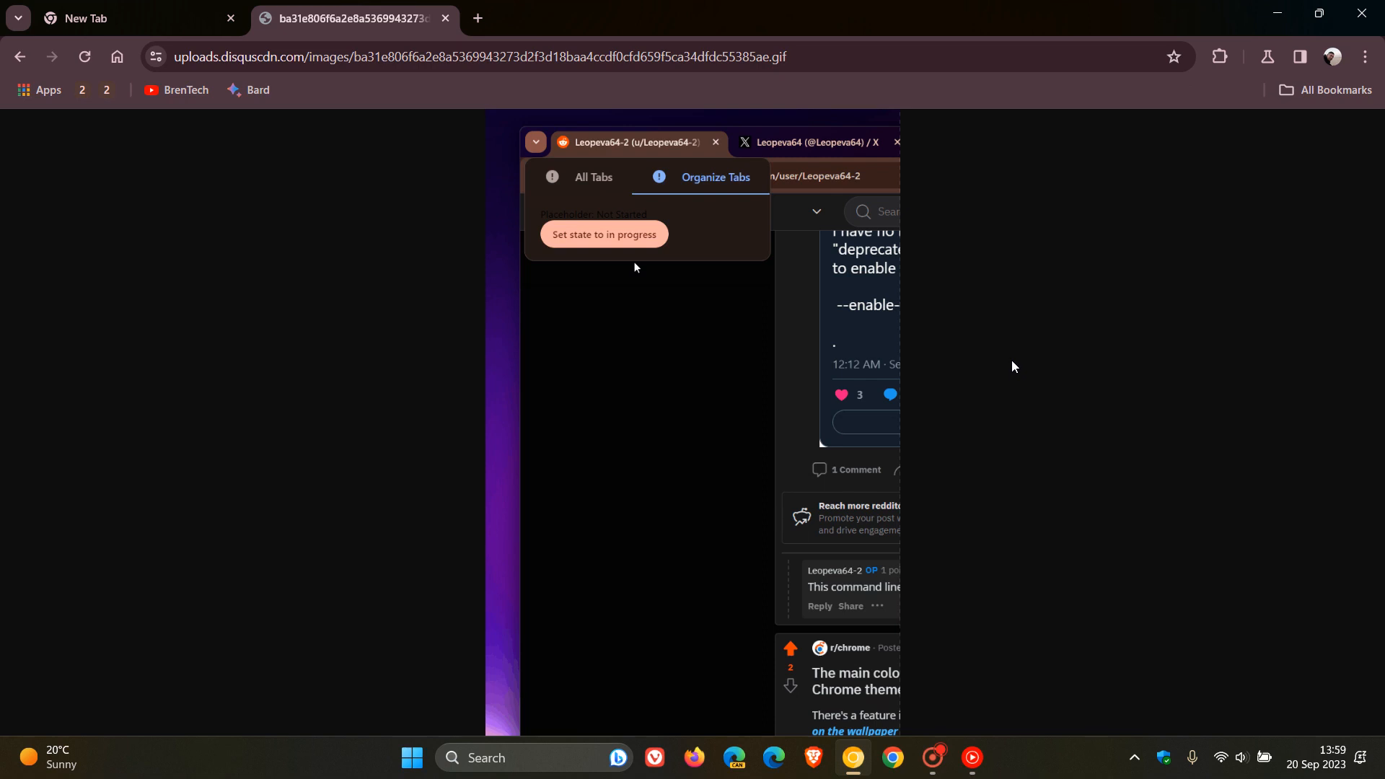
pyautogui.click(593, 176)
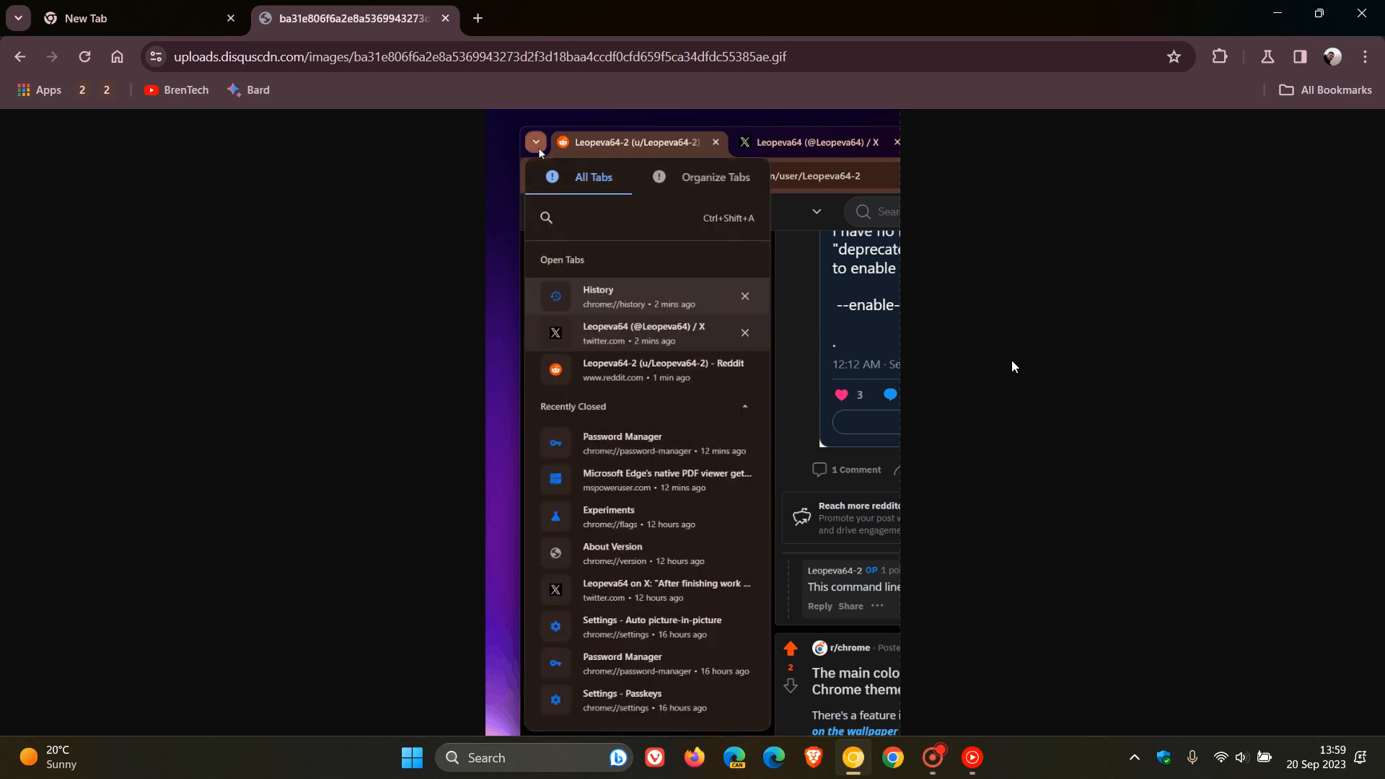
pyautogui.moveTo(687, 195)
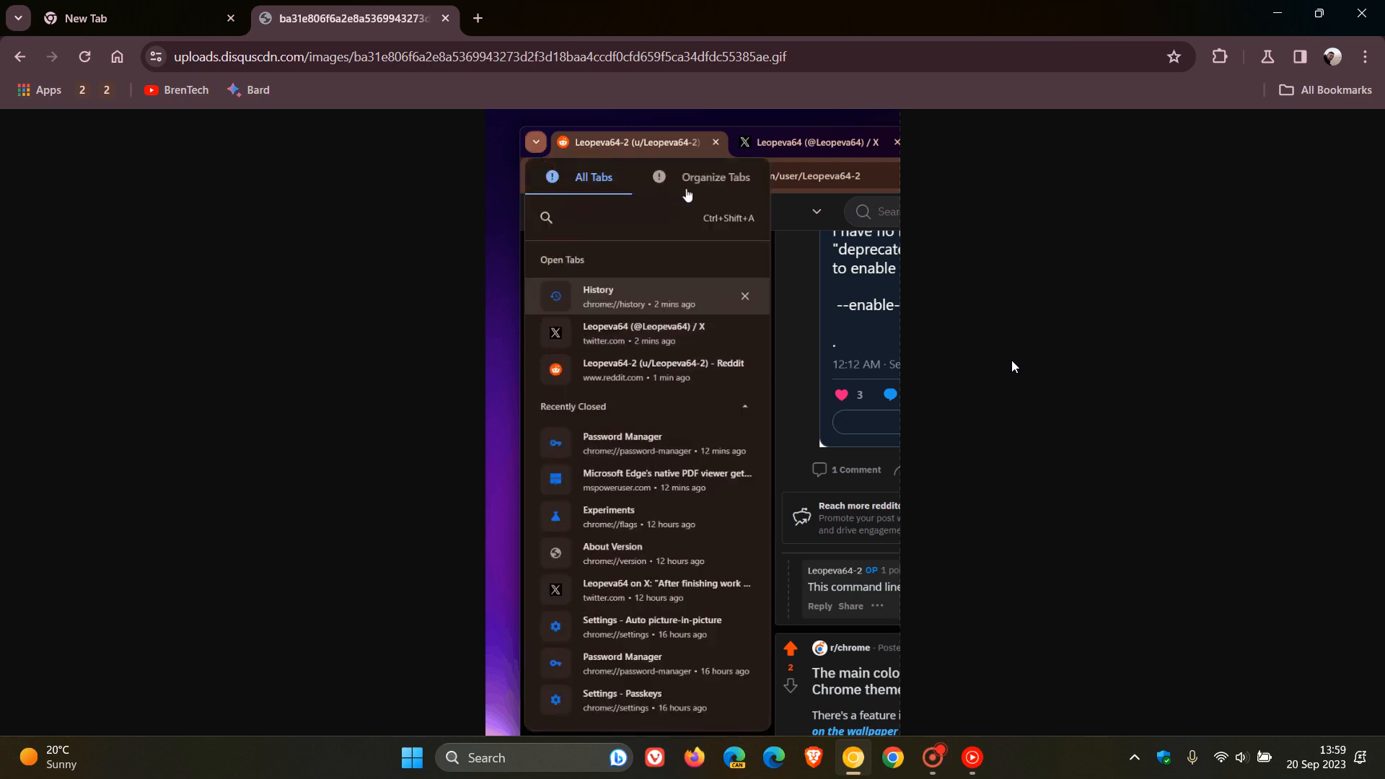
# Let the GIF loop again, then switch to the New Tab page with the canyon background.
pyautogui.click(715, 176)
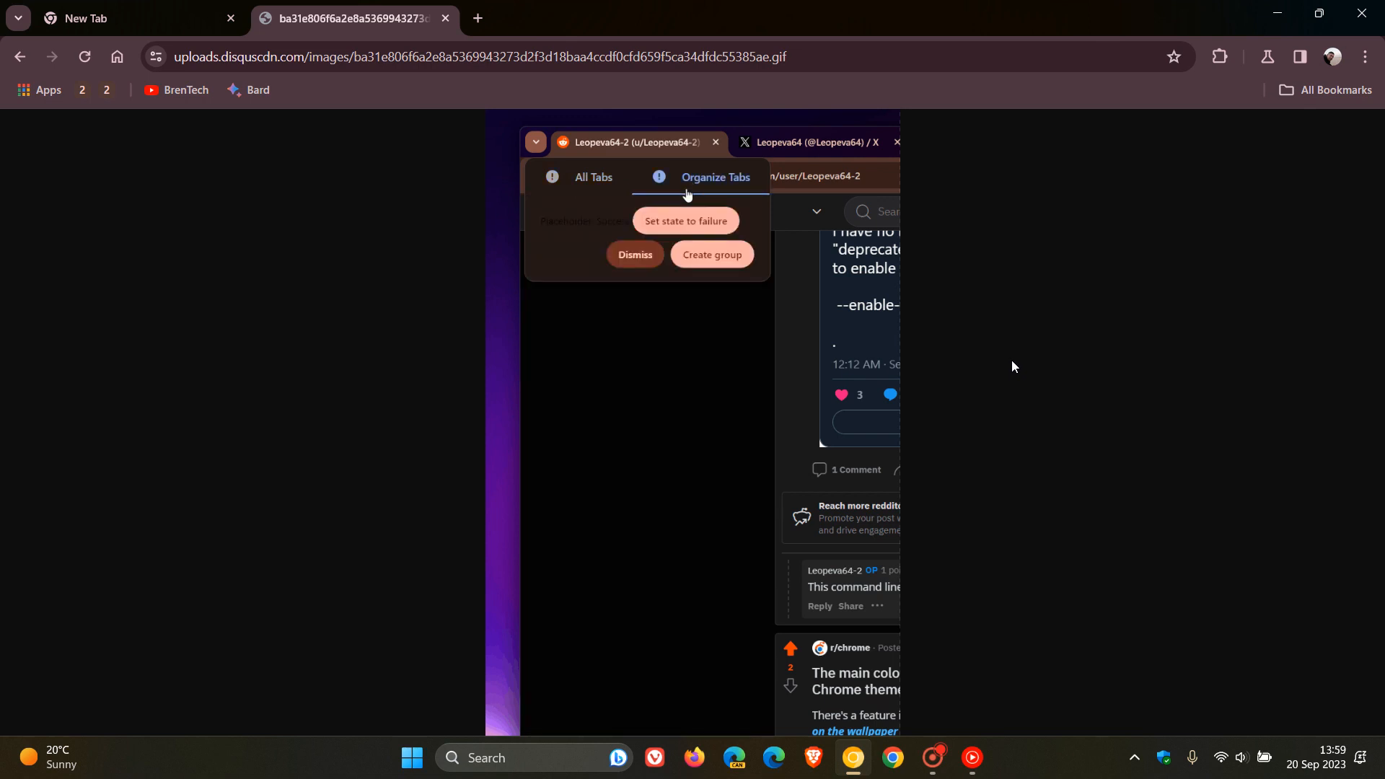
pyautogui.moveTo(711, 261)
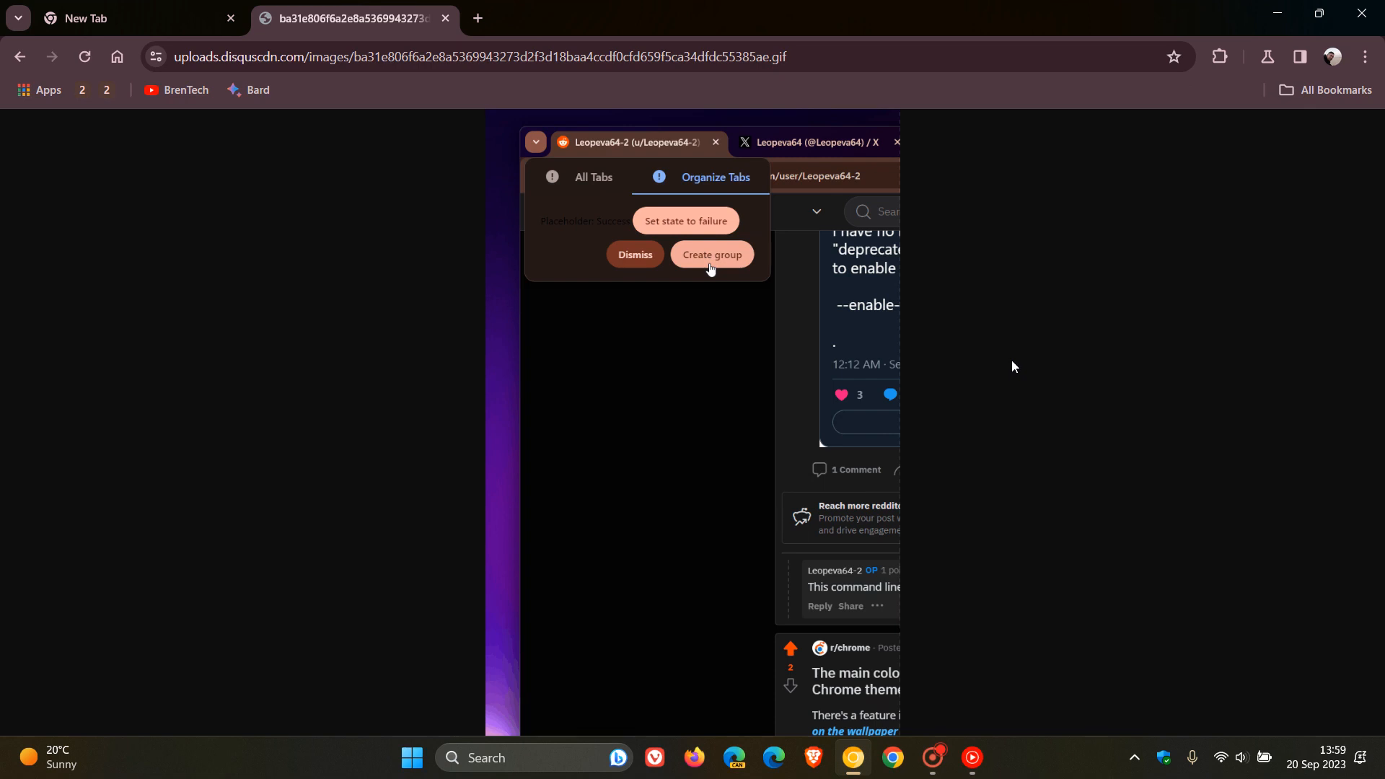
pyautogui.moveTo(634, 255)
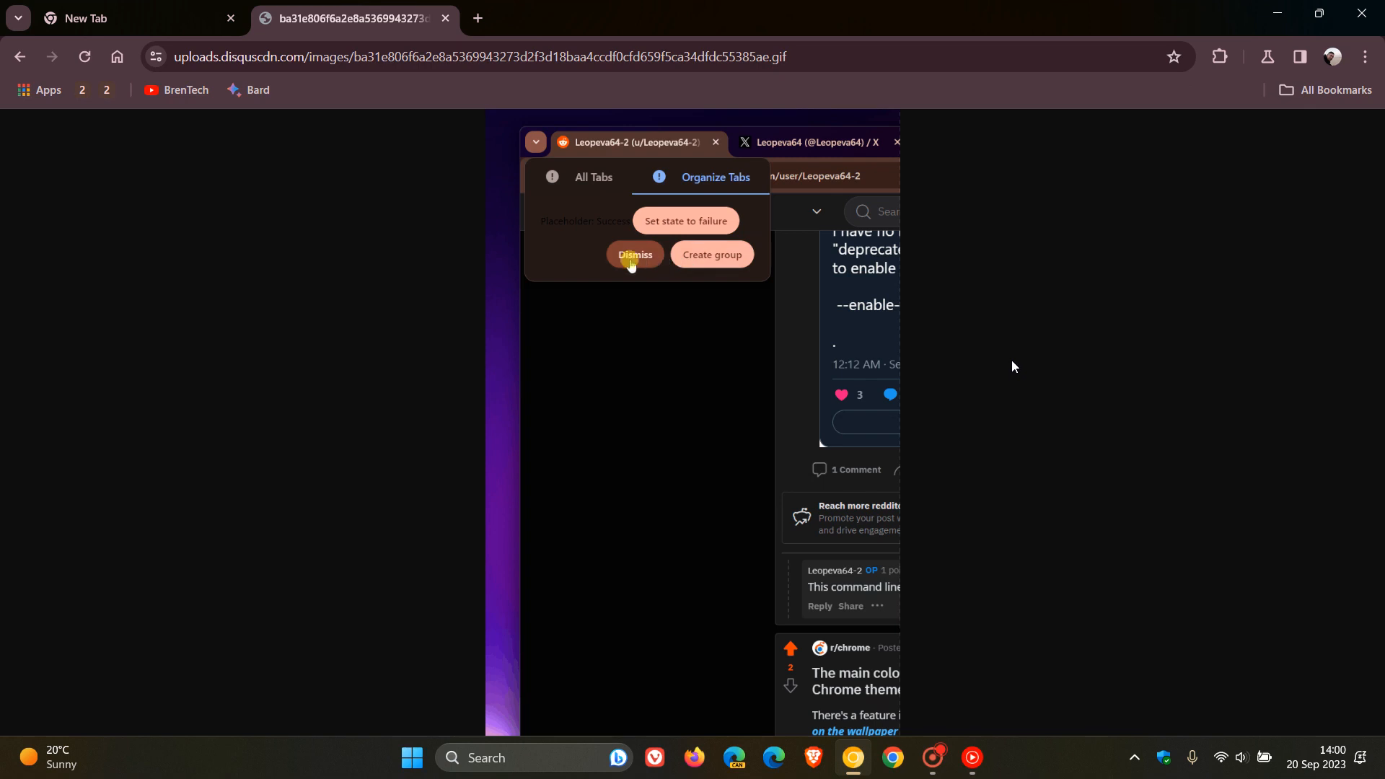
pyautogui.click(632, 261)
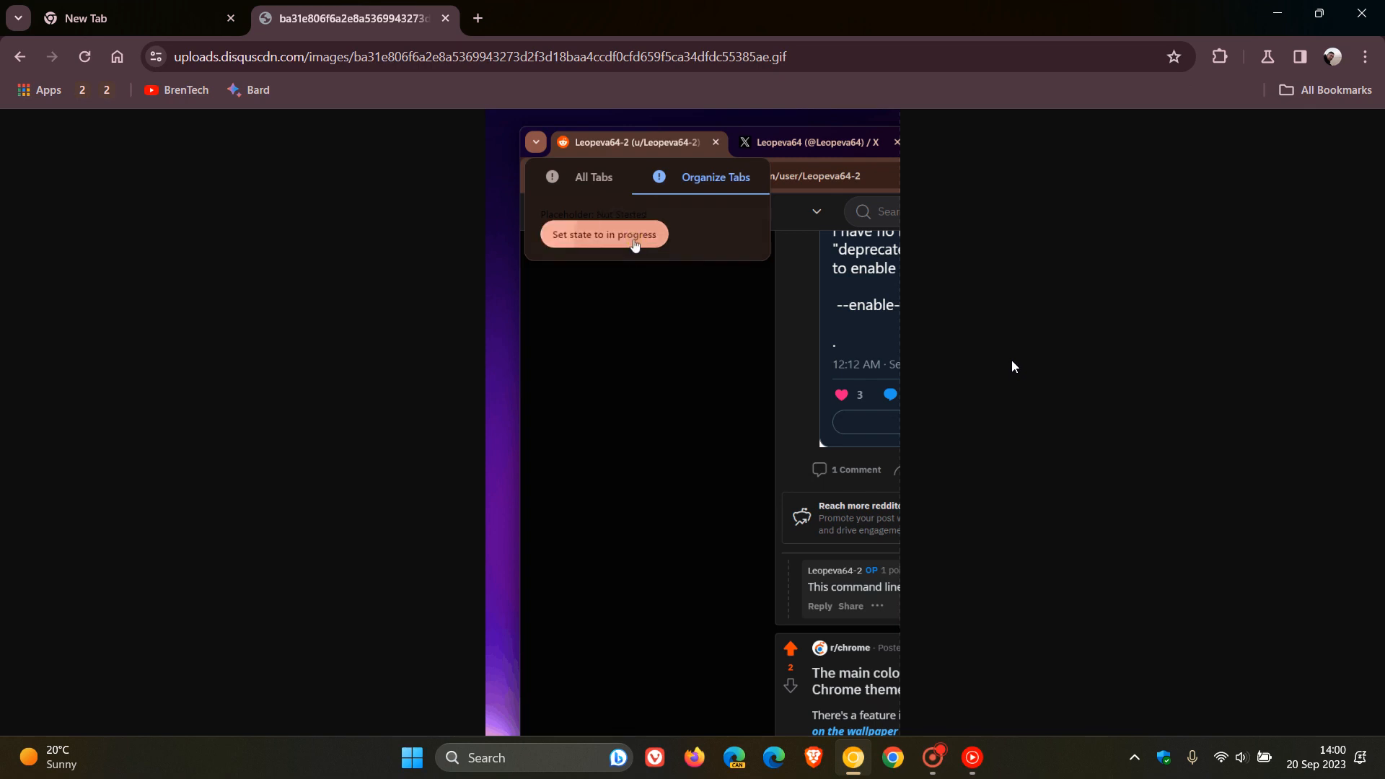
pyautogui.click(603, 233)
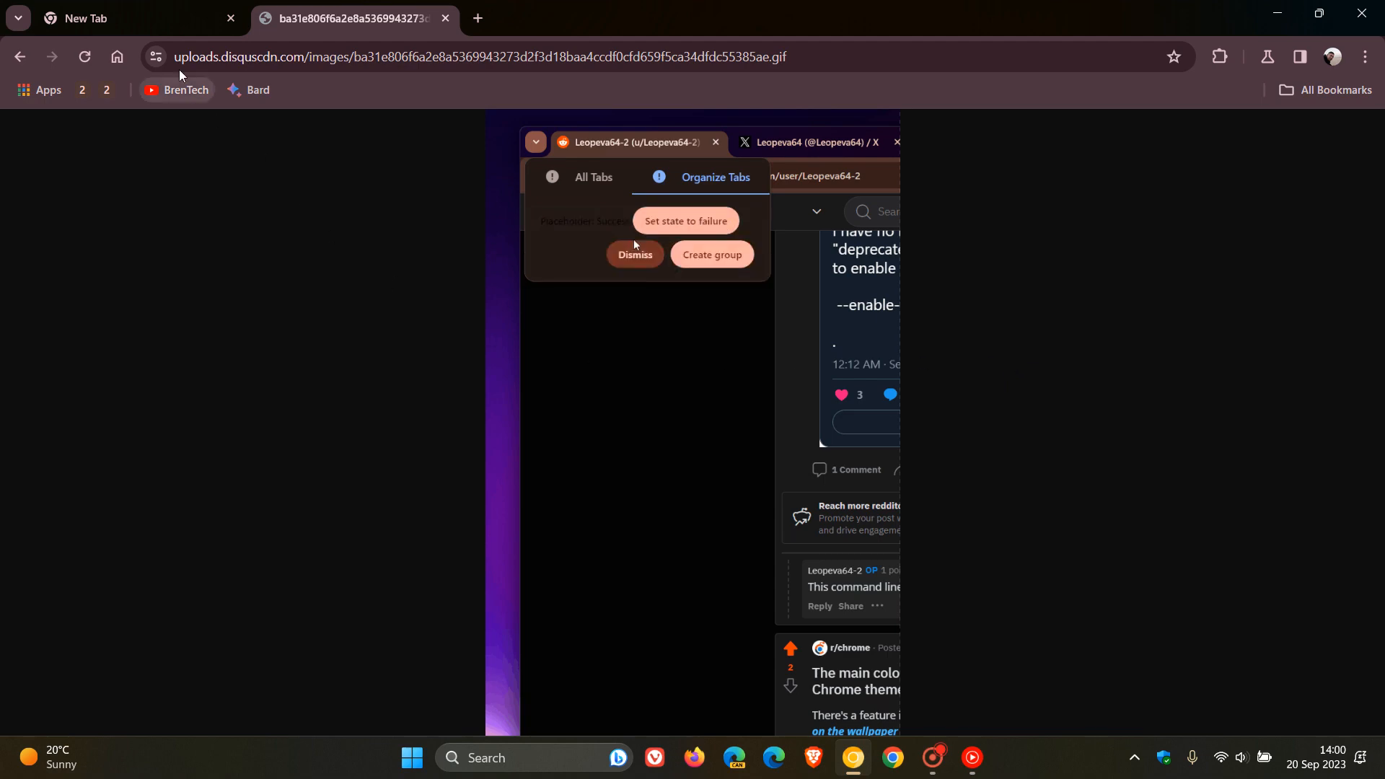
pyautogui.click(133, 17)
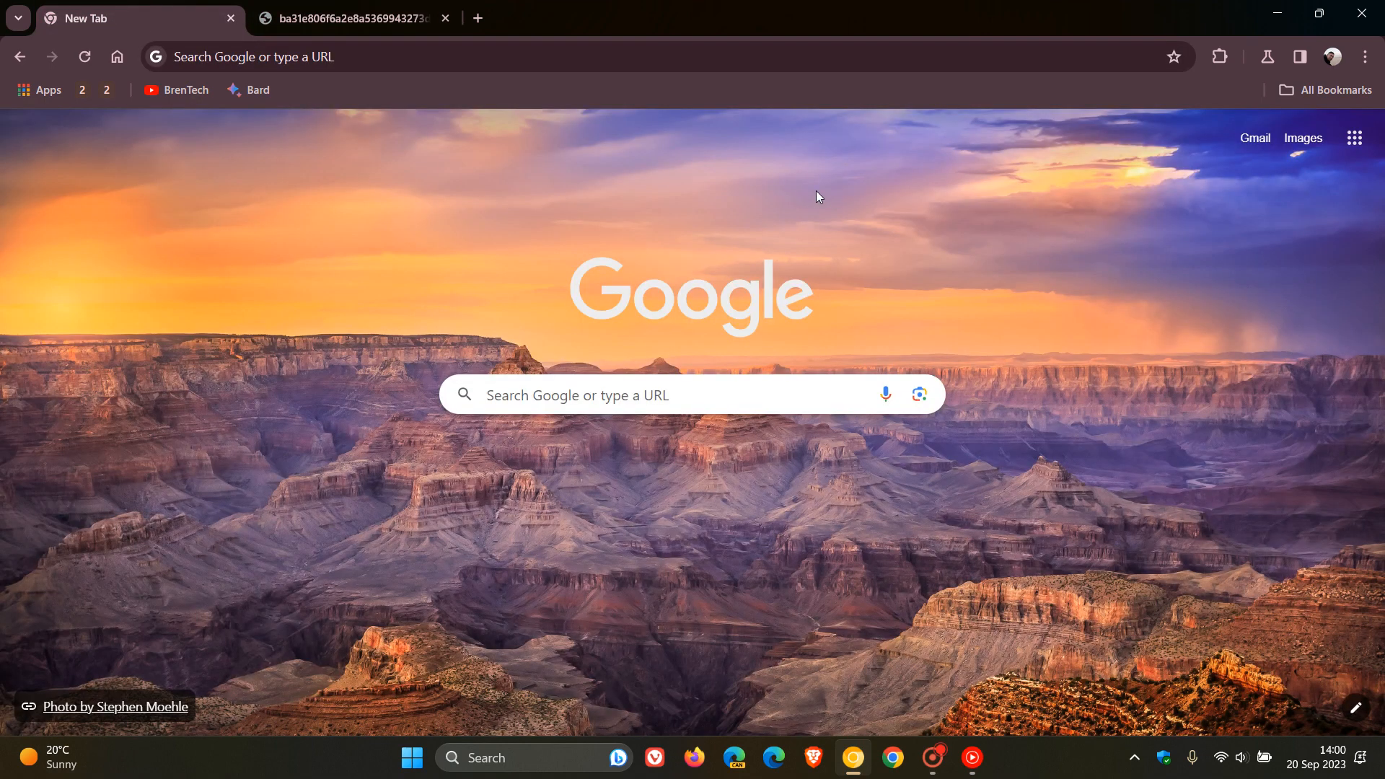